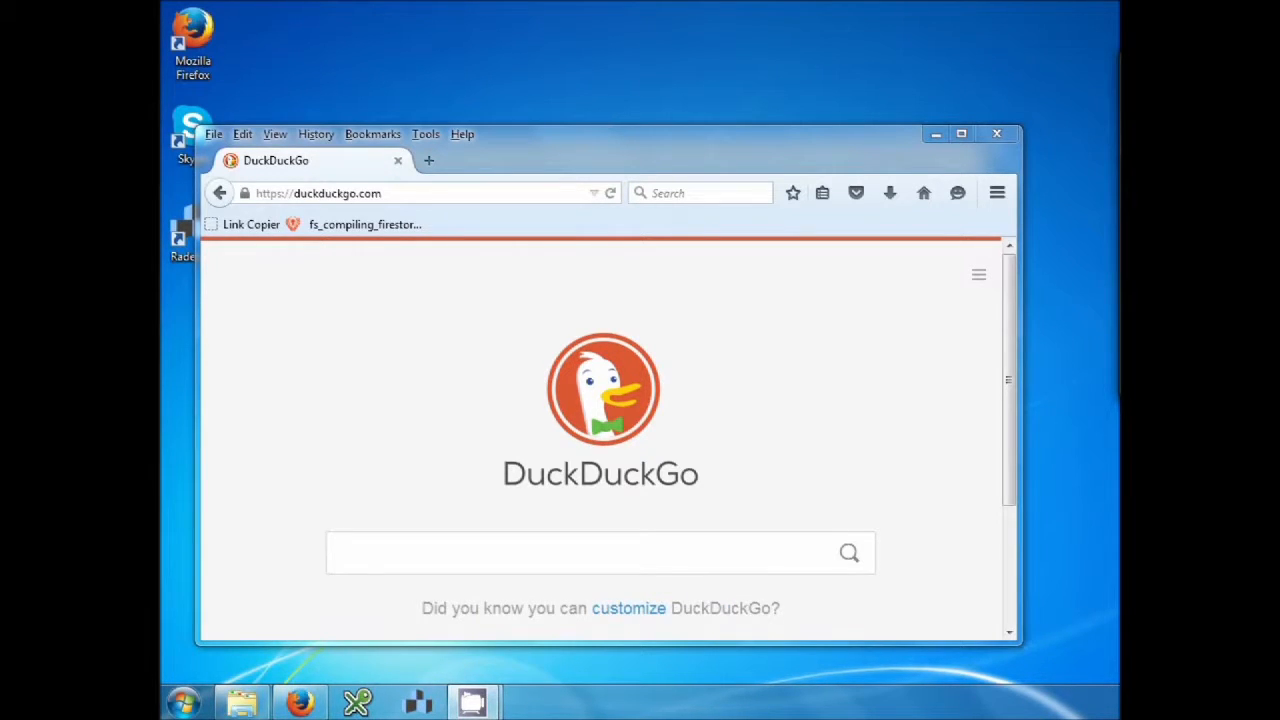
mouse_move(210, 42)
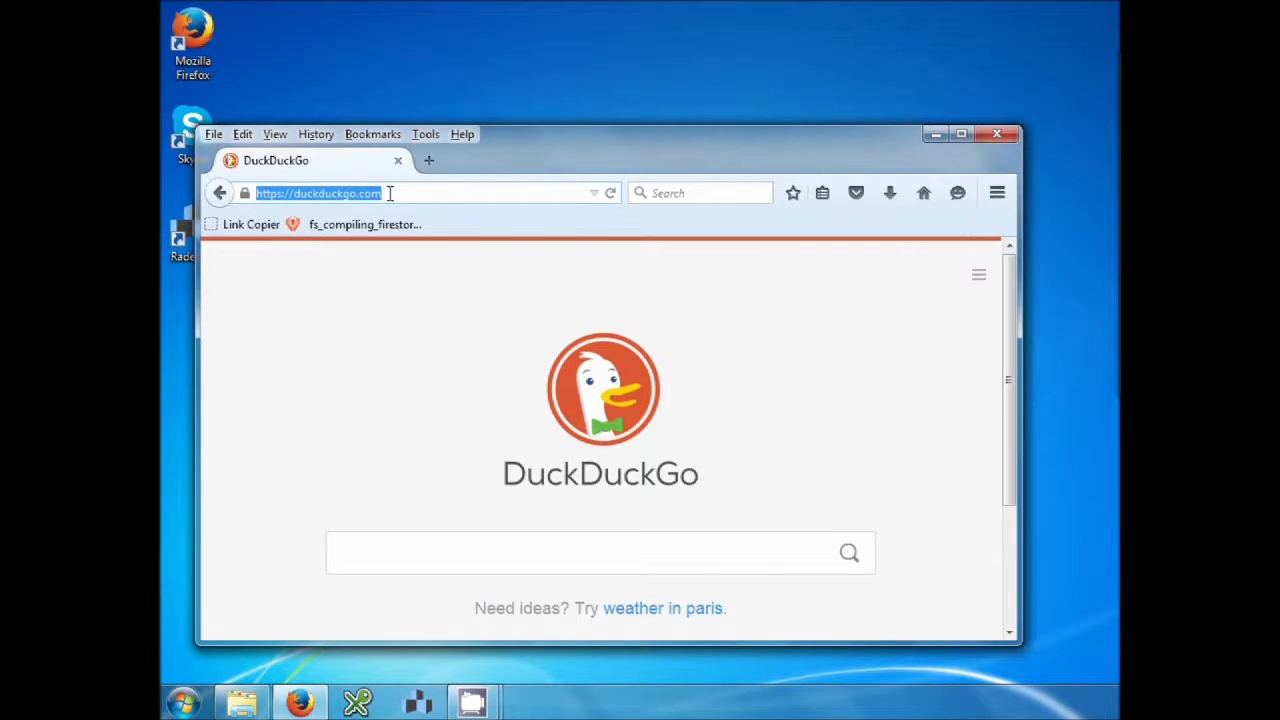
text(www.mysql.com)
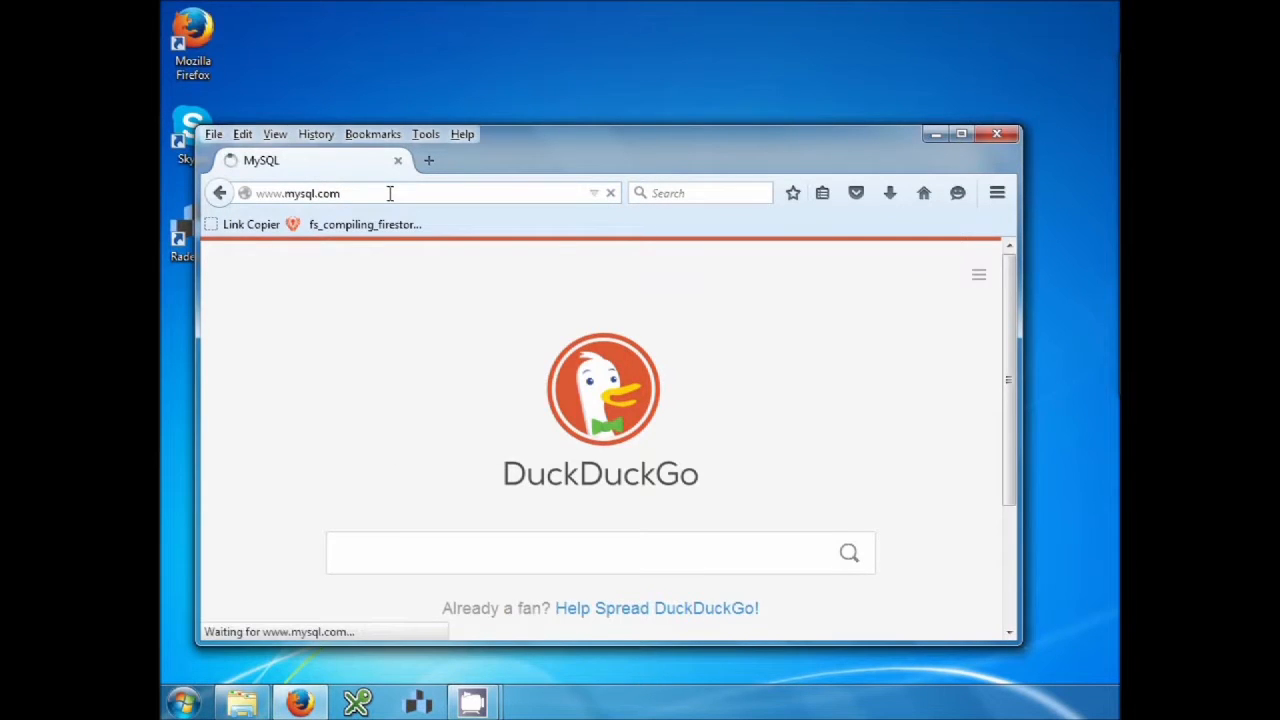
key(Enter)
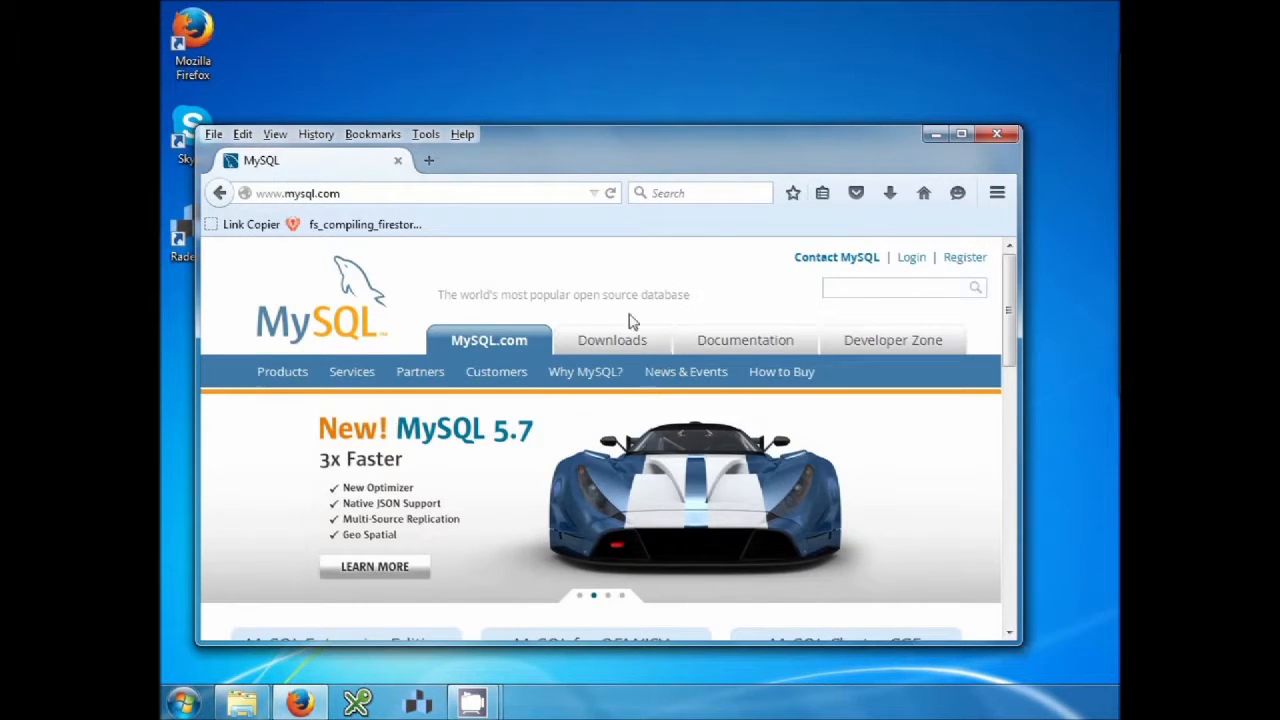
mouse_move(611, 345)
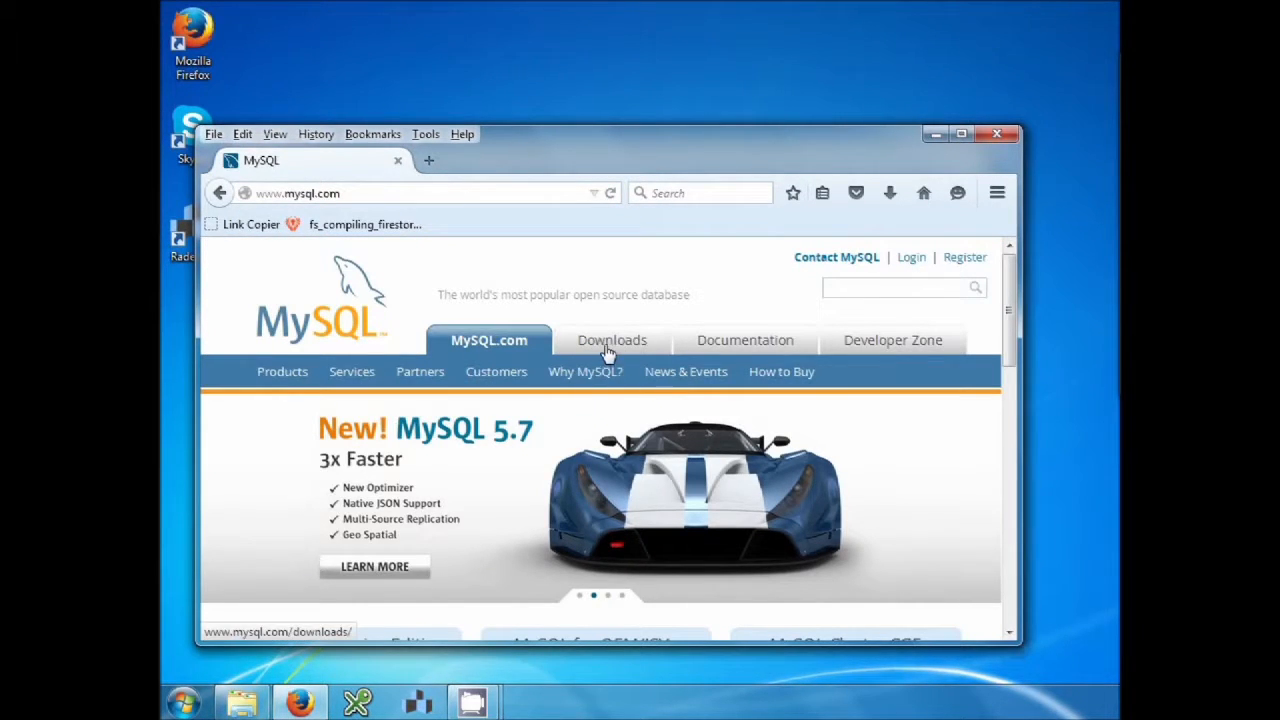
click(611, 340)
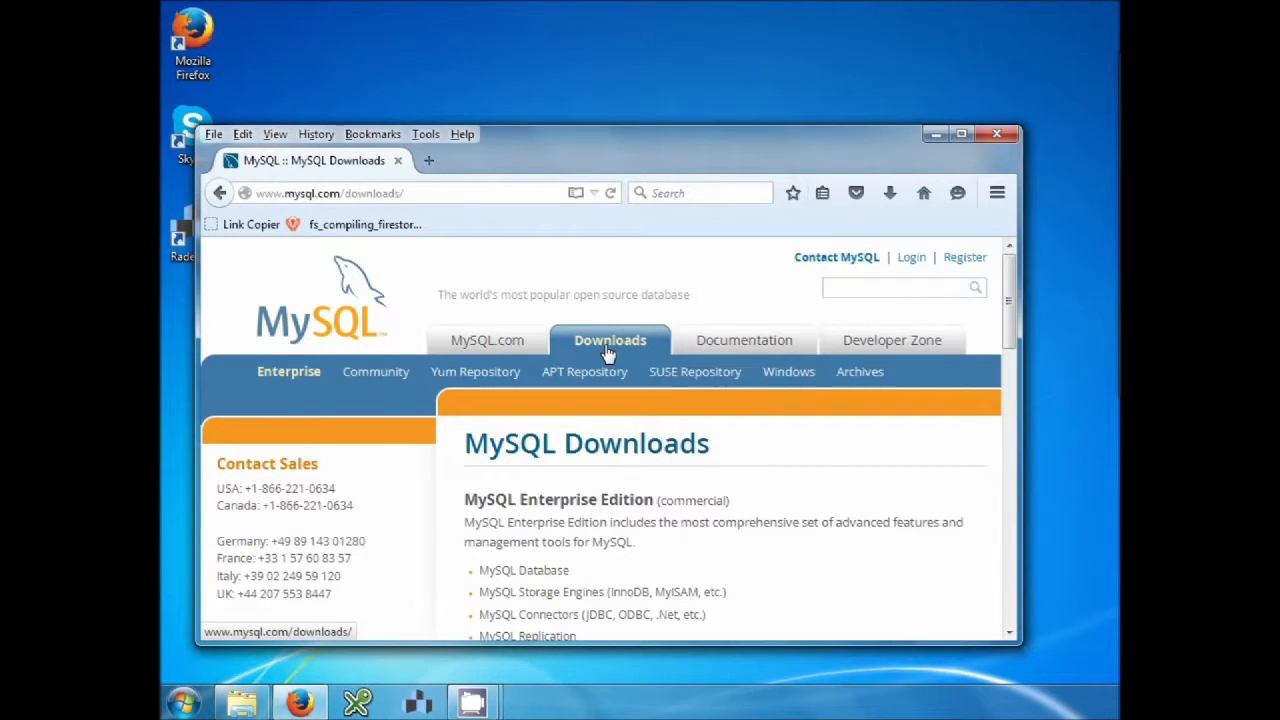
scroll(down, 3)
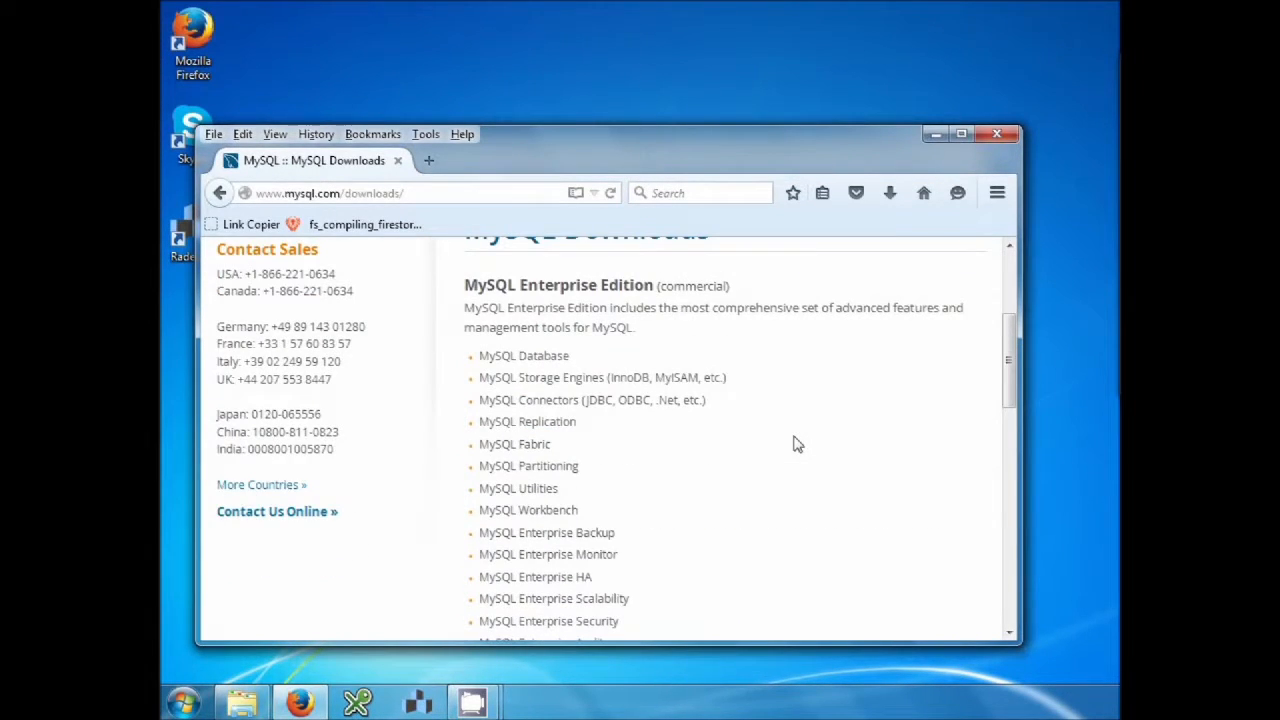
scroll(down, 3)
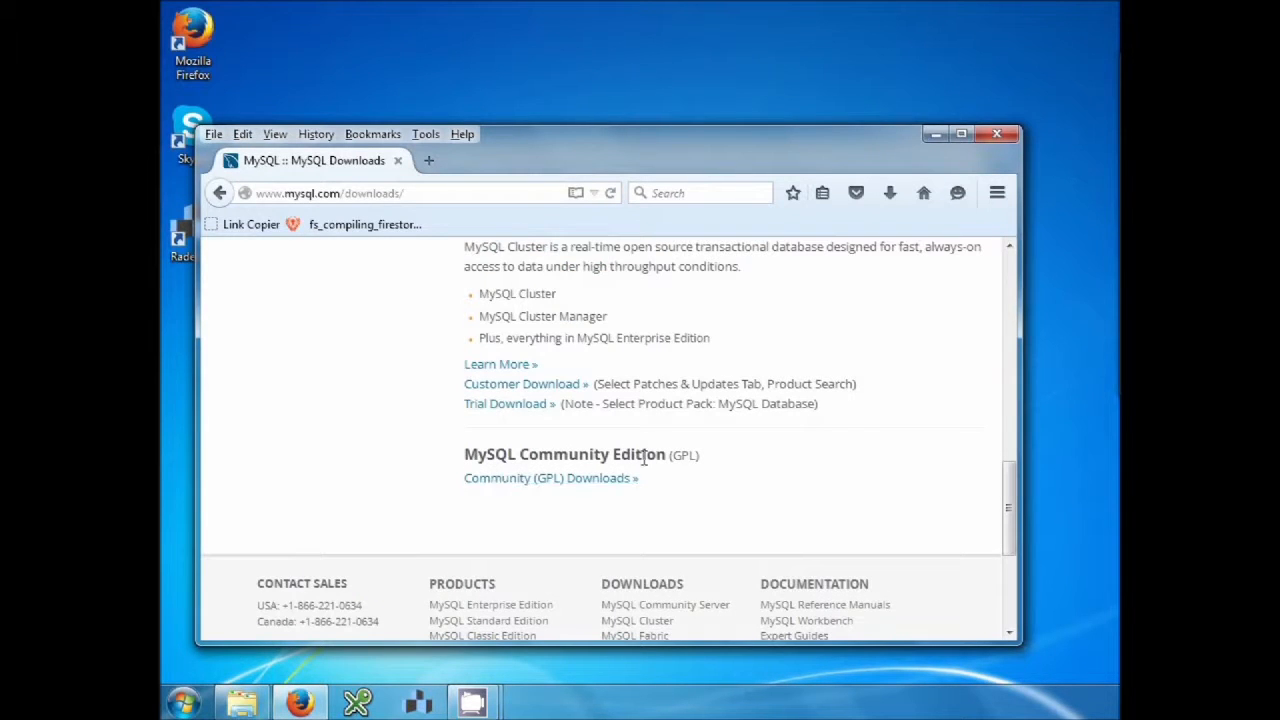
click(550, 477)
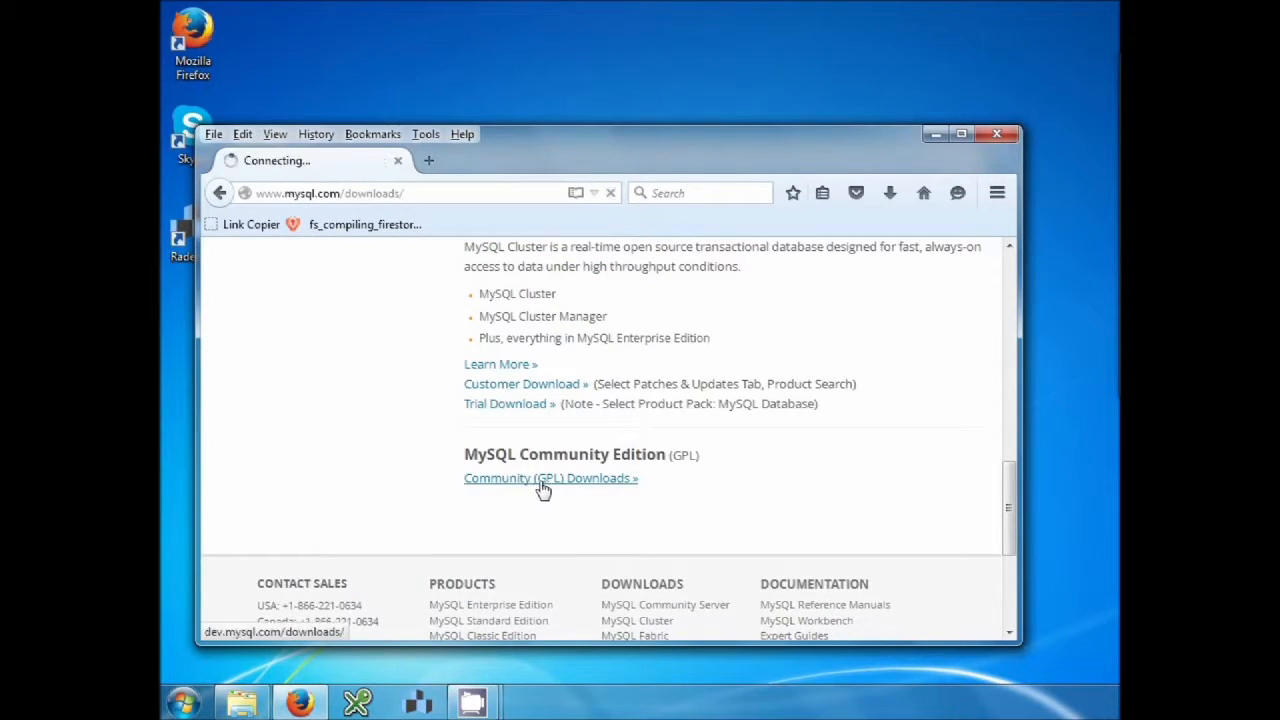
Step: Open the MySQL Community Server 5.7.11 page and scroll to the Windows Installer downloads
click(550, 477)
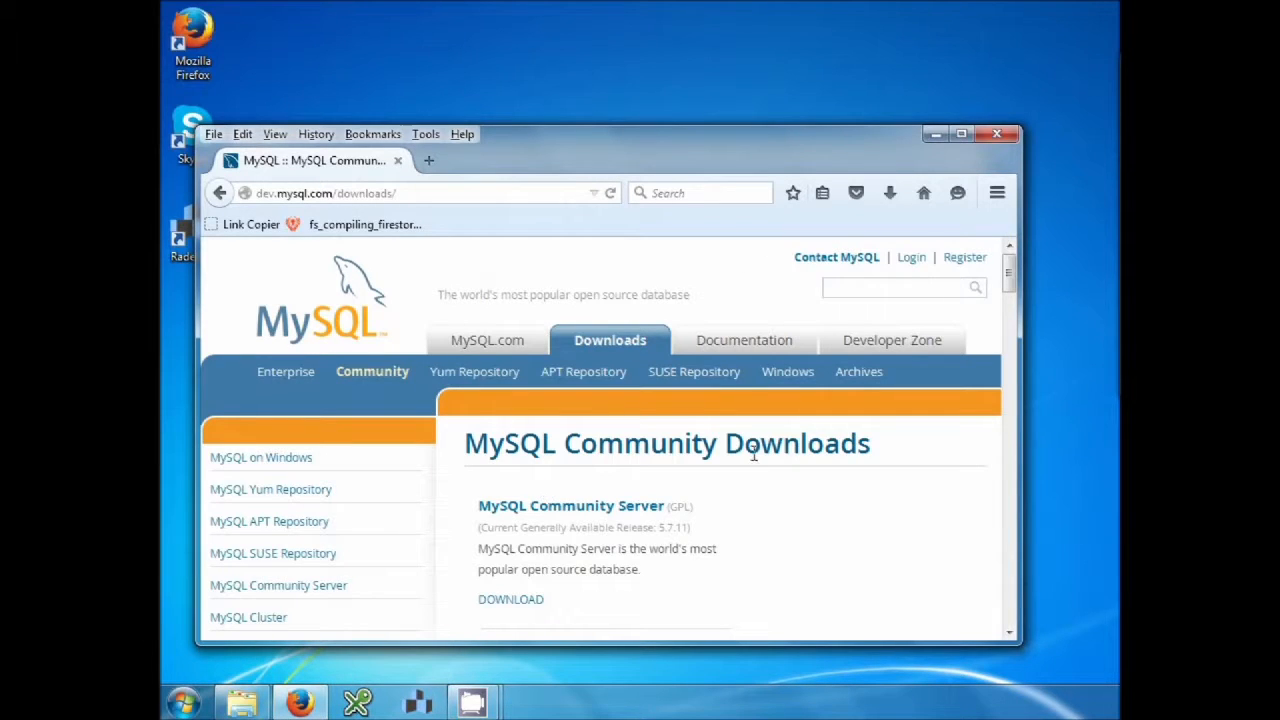
scroll(down, 3)
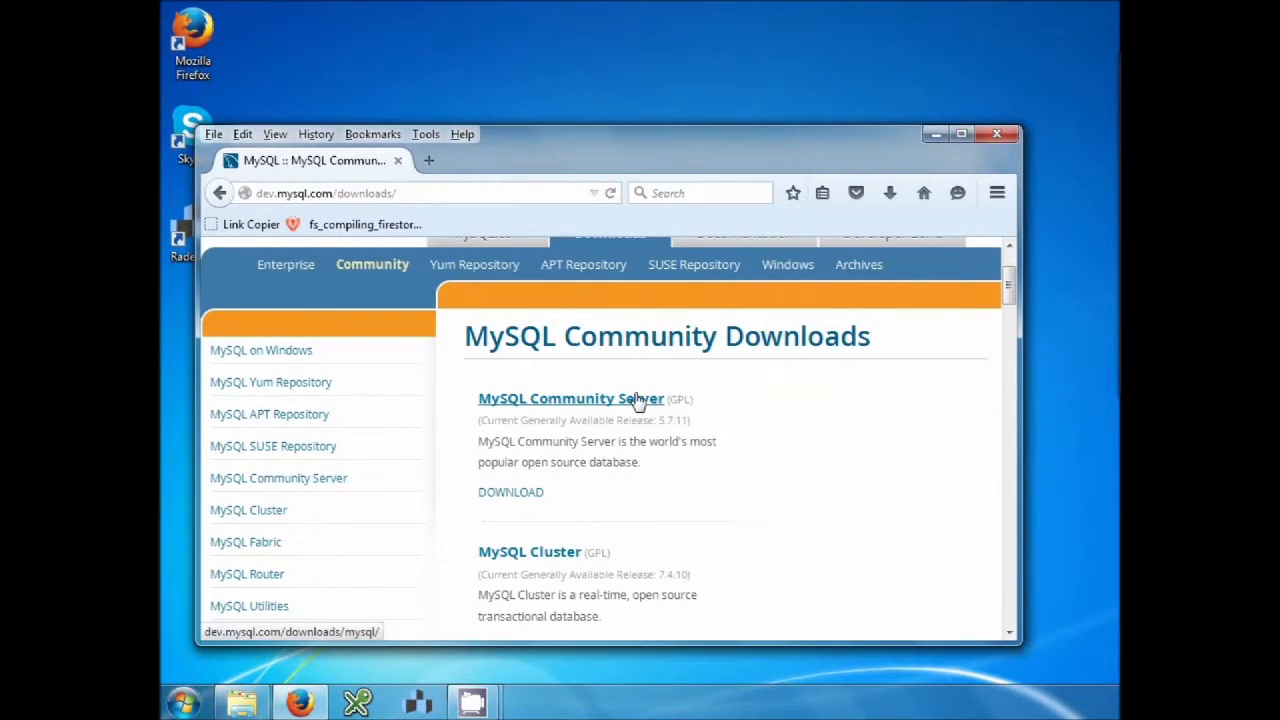
click(570, 398)
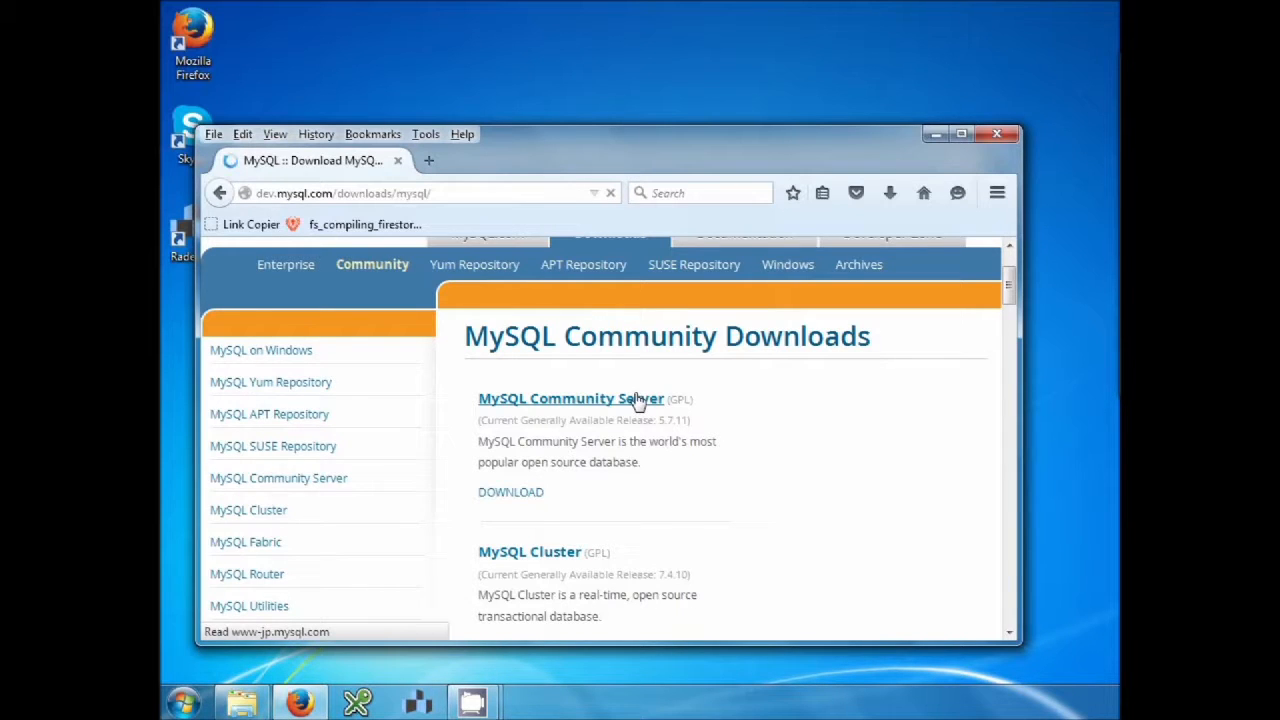
click(570, 398)
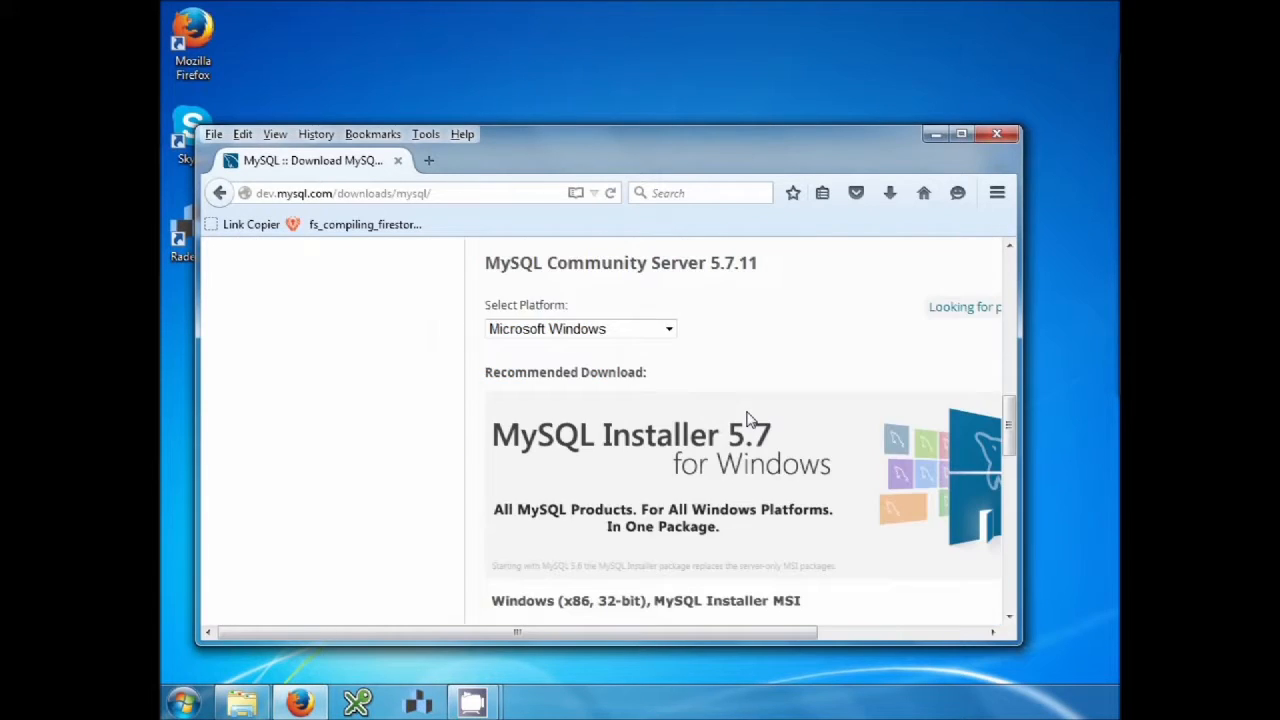
scroll(down, 3)
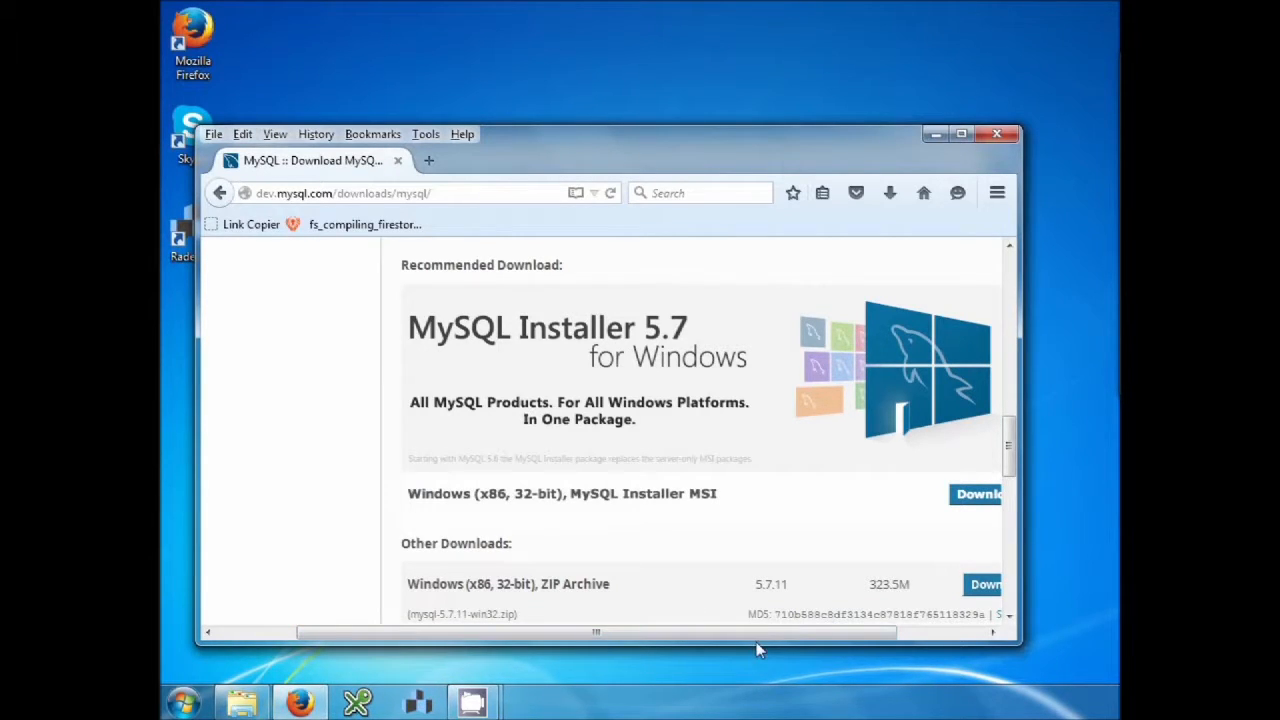
mouse_move(630, 365)
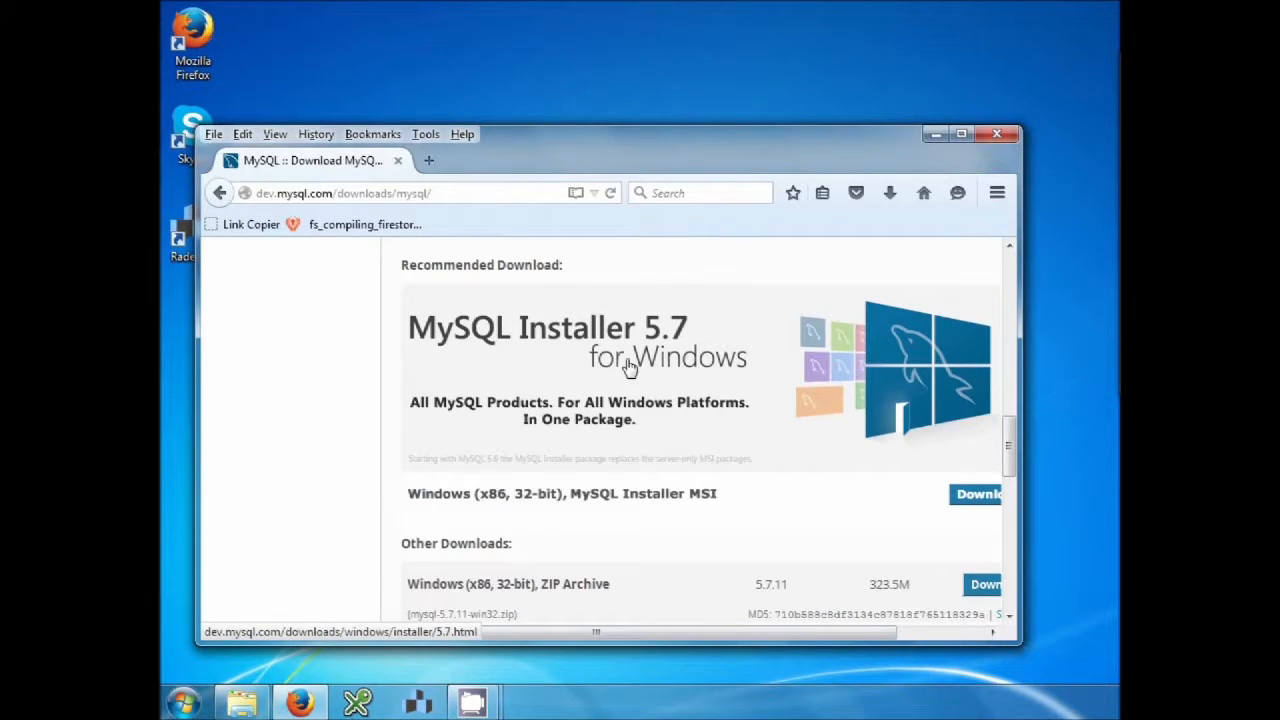
mouse_move(553, 343)
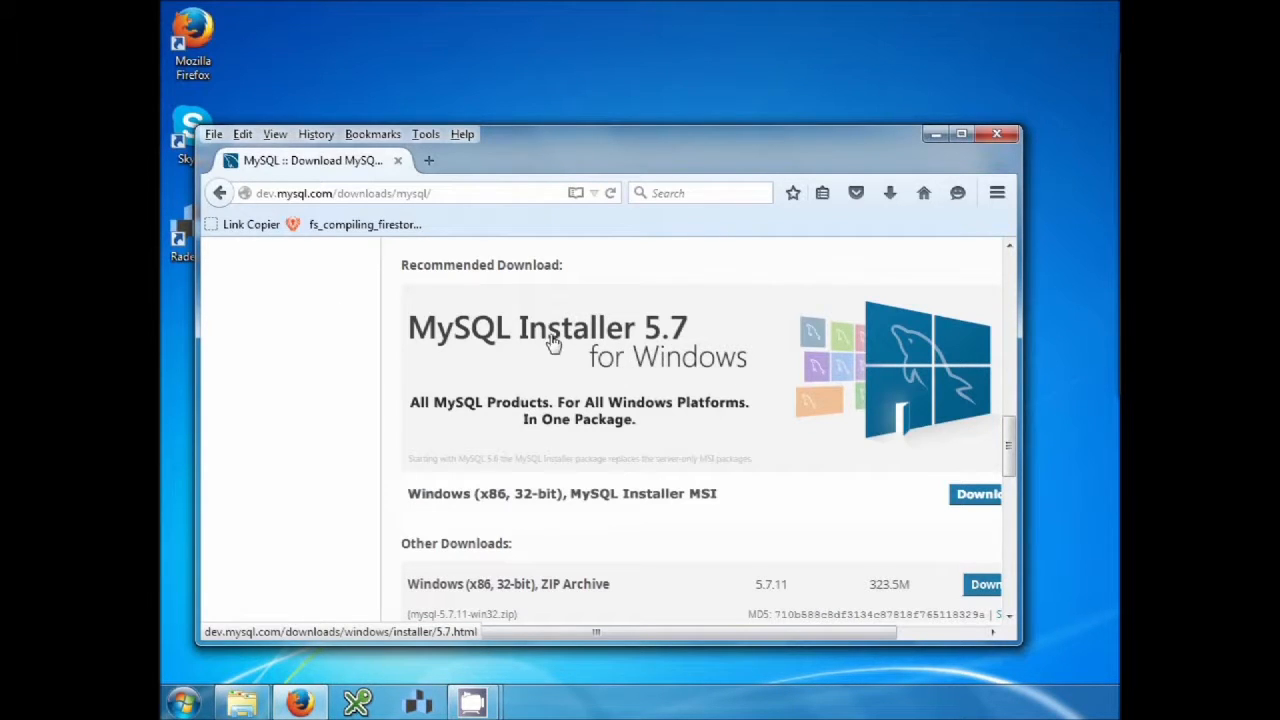
mouse_move(710, 380)
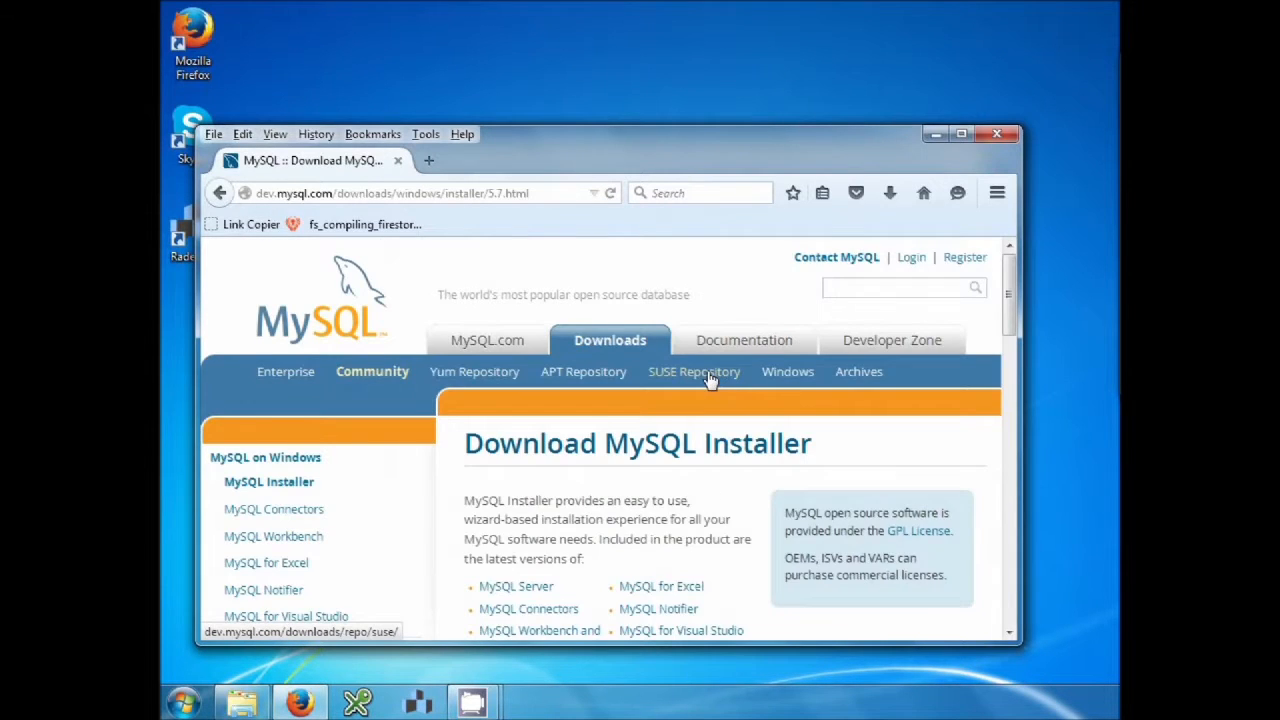
Step: Scroll to the GA releases listing the 1.6M and 377.9M MSI installers
scroll(down, 3)
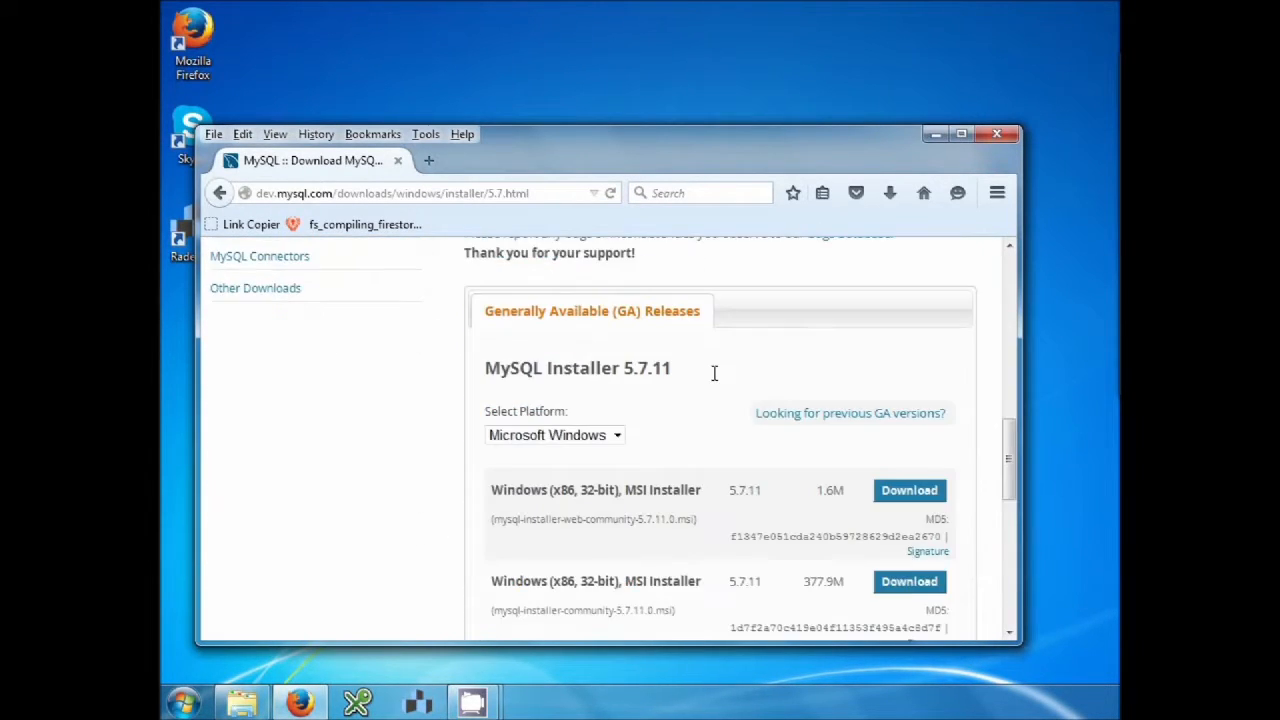
scroll(down, 3)
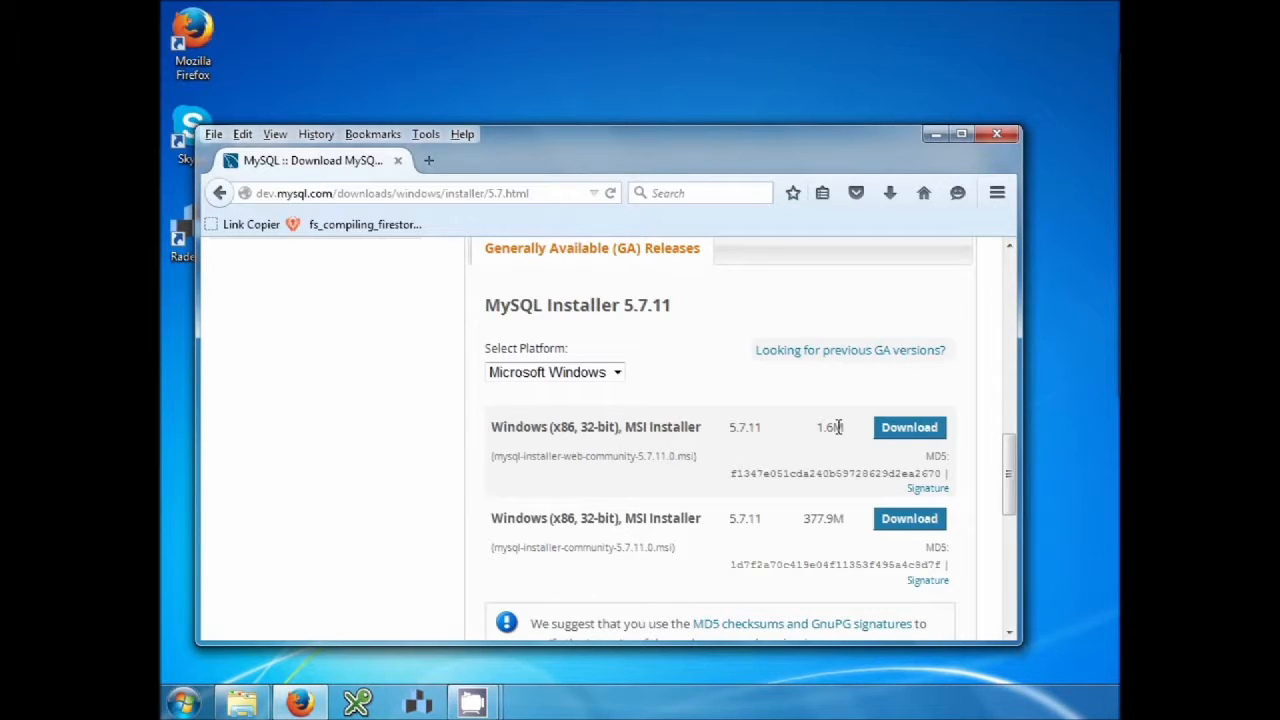
mouse_move(690, 518)
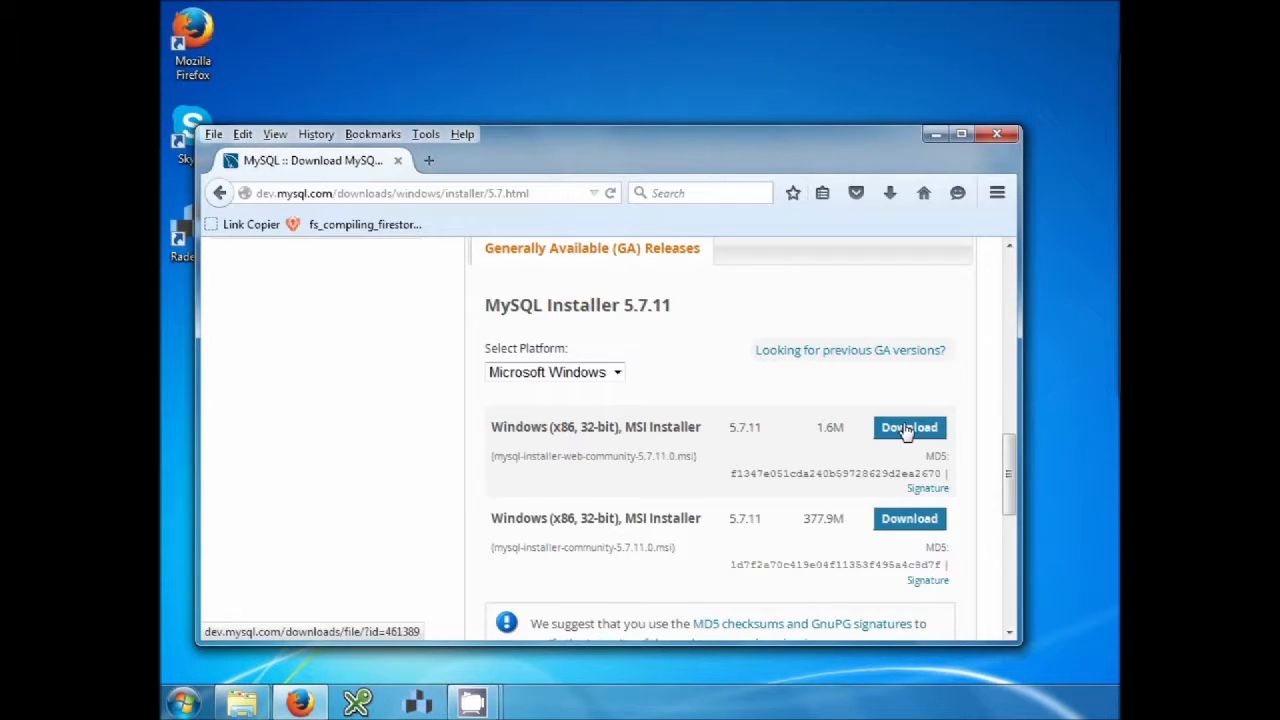
Step: Download mysql-installer-web-community-5.7.11.0.msi without signing in and run it
click(908, 427)
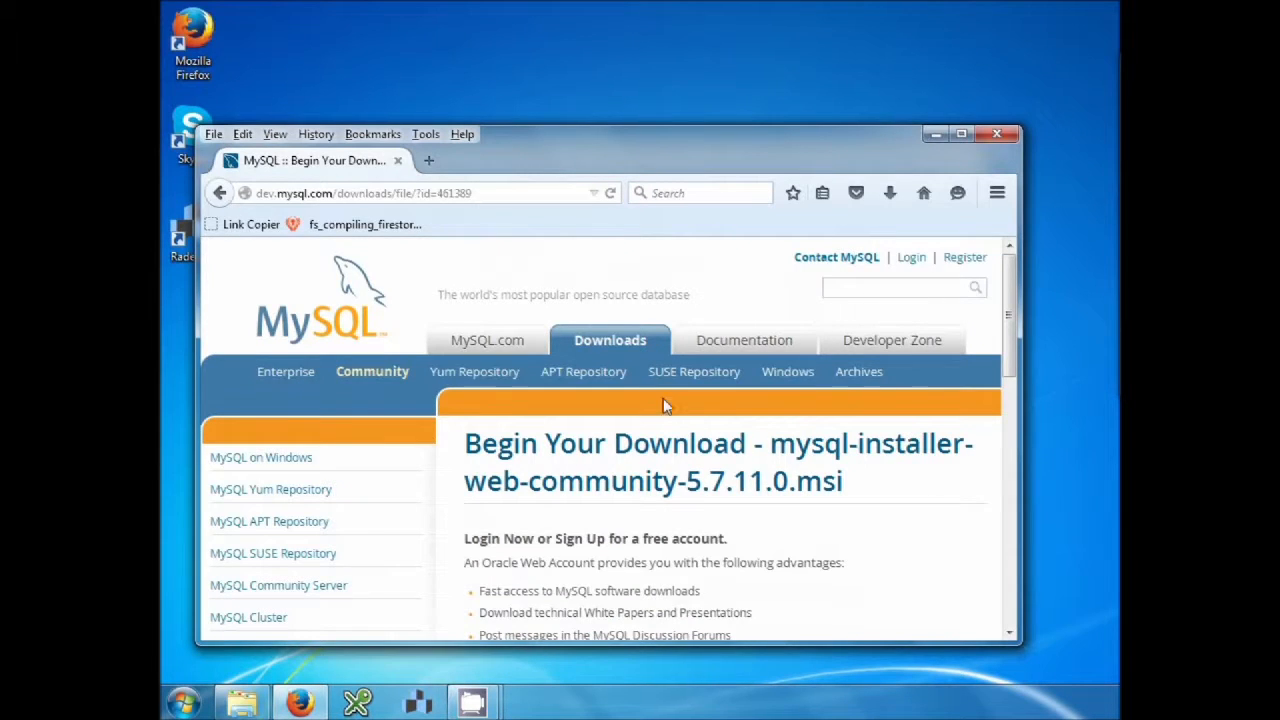
scroll(down, 3)
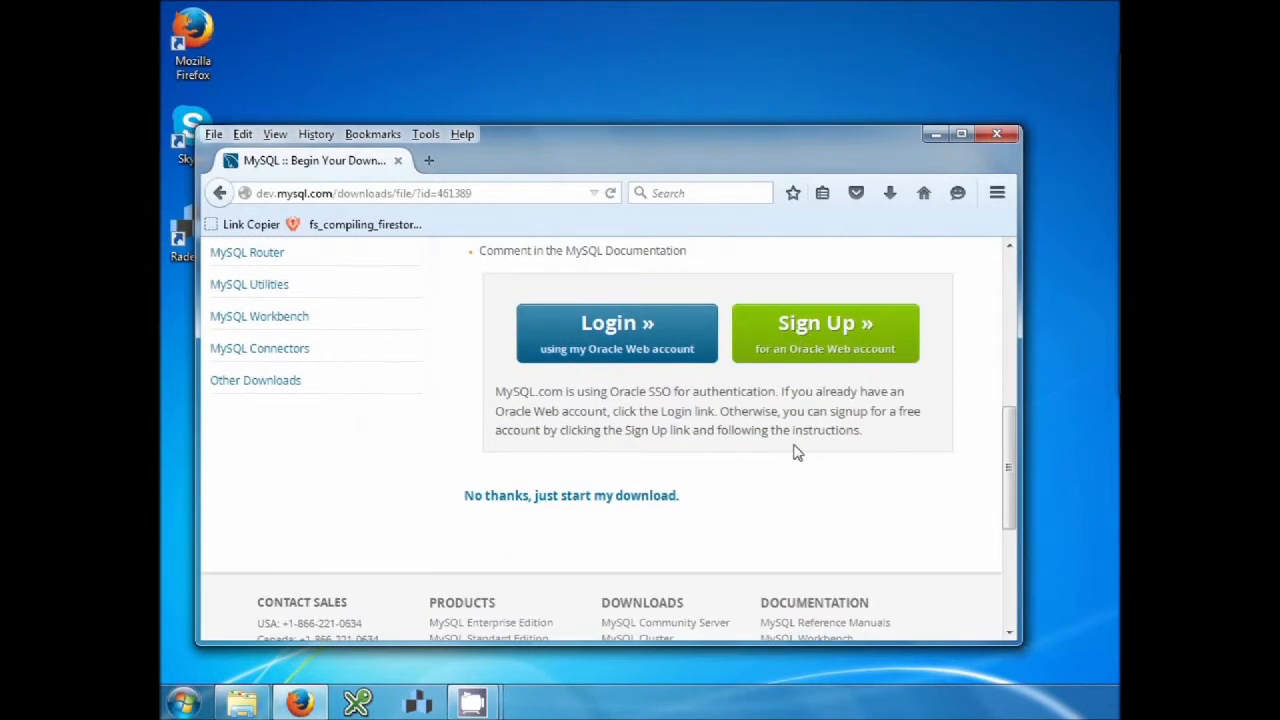
mouse_move(571, 495)
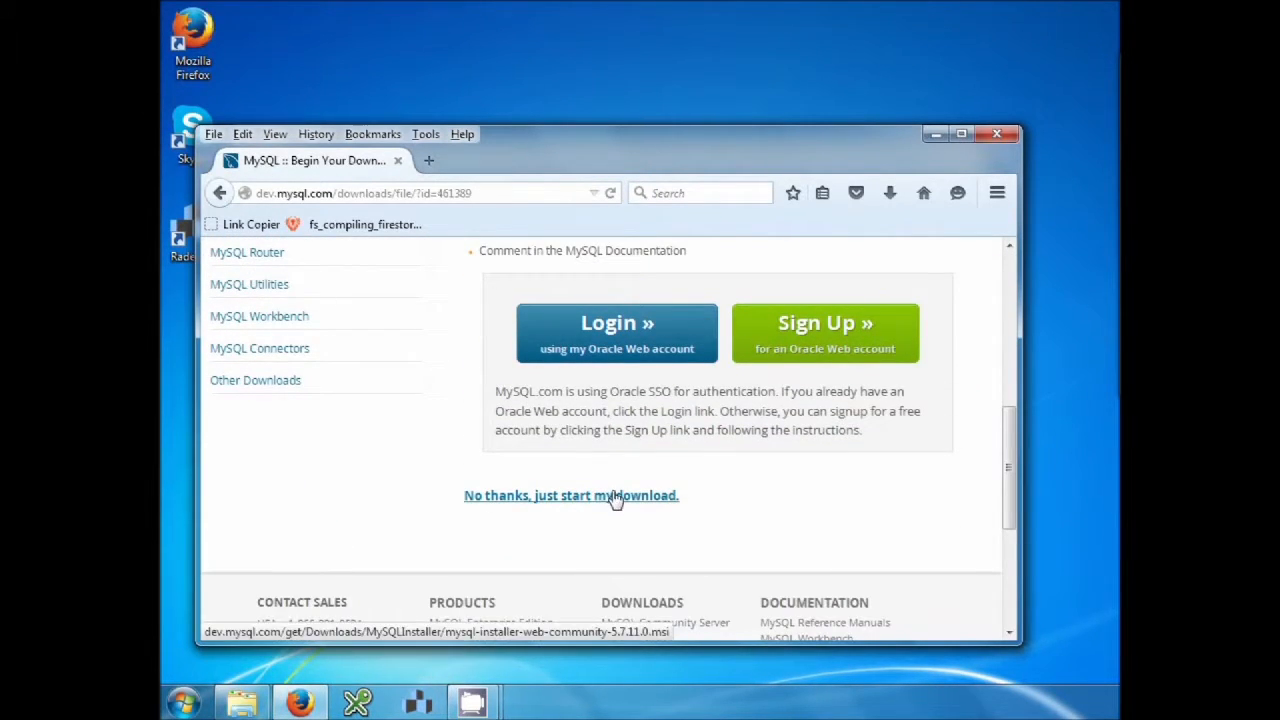
click(571, 495)
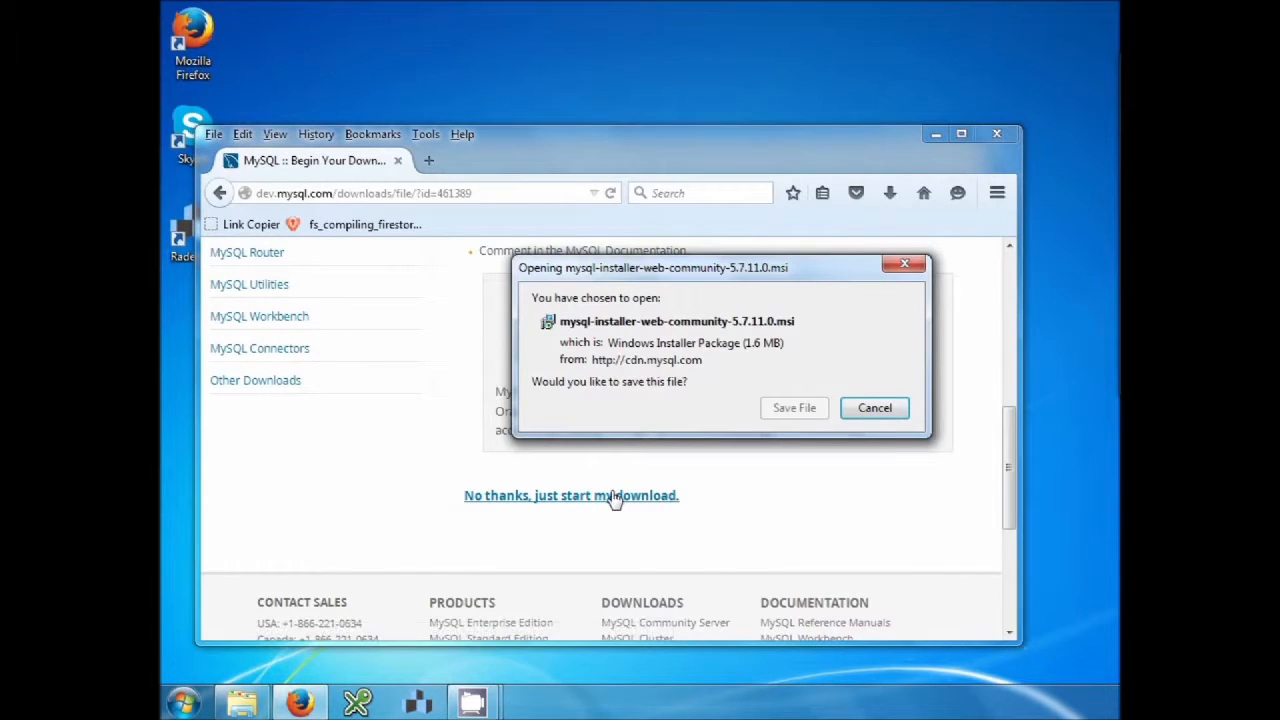
click(874, 407)
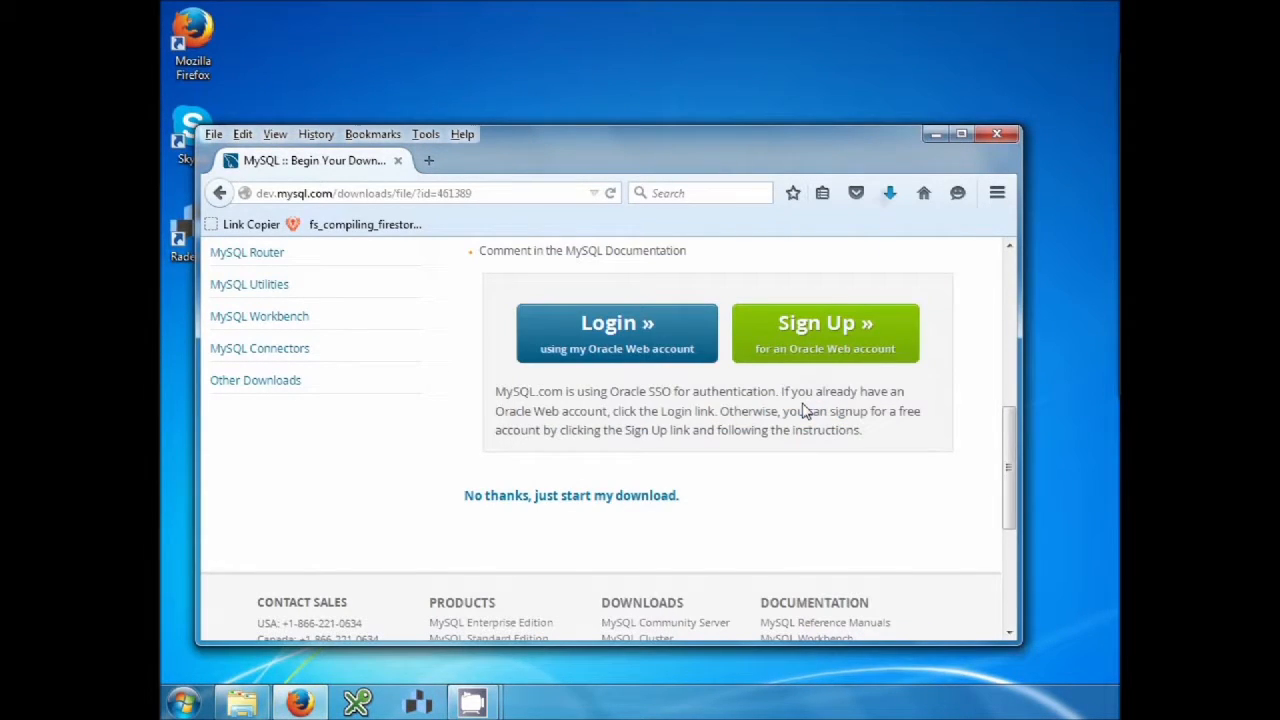
click(889, 192)
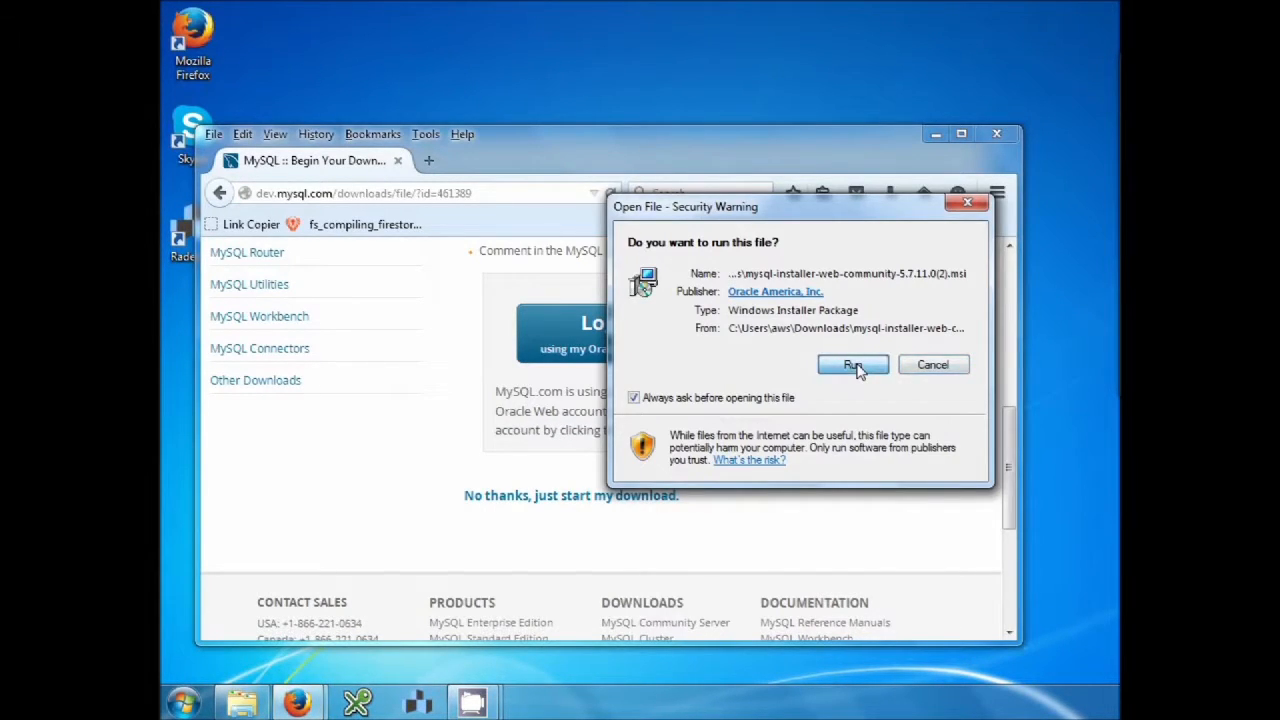
click(852, 364)
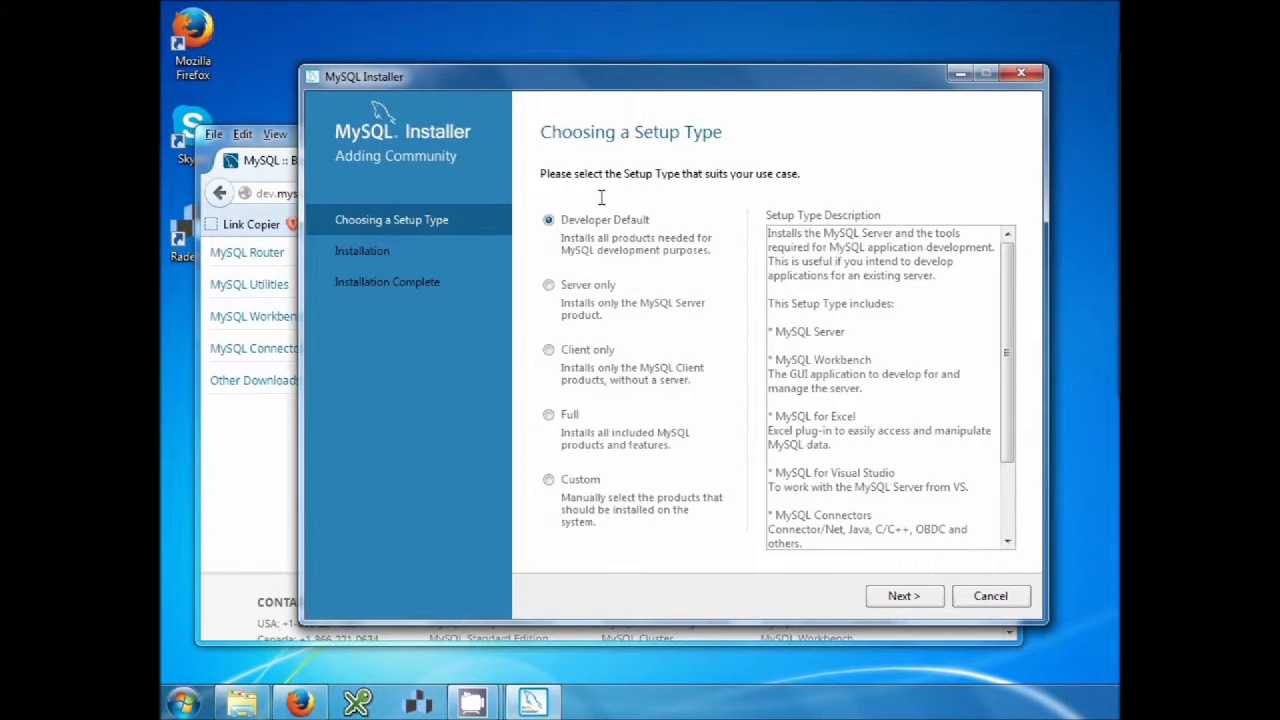
mouse_move(551, 232)
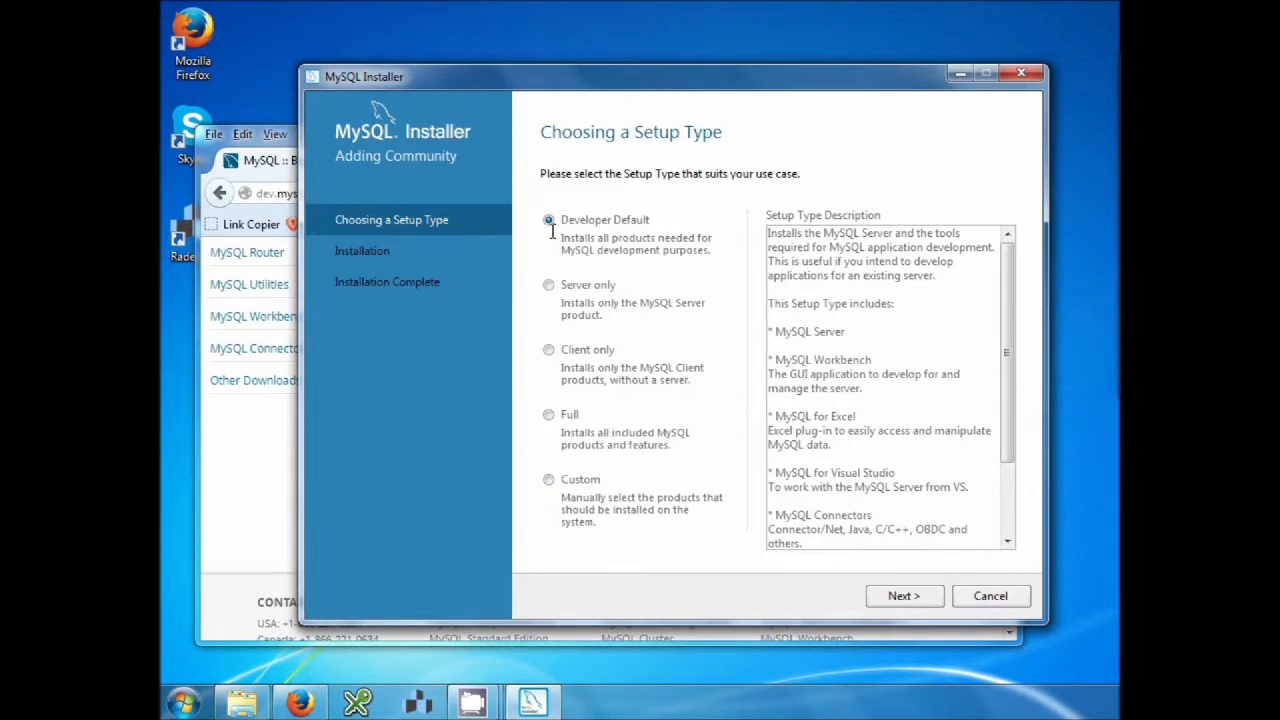
mouse_move(790, 590)
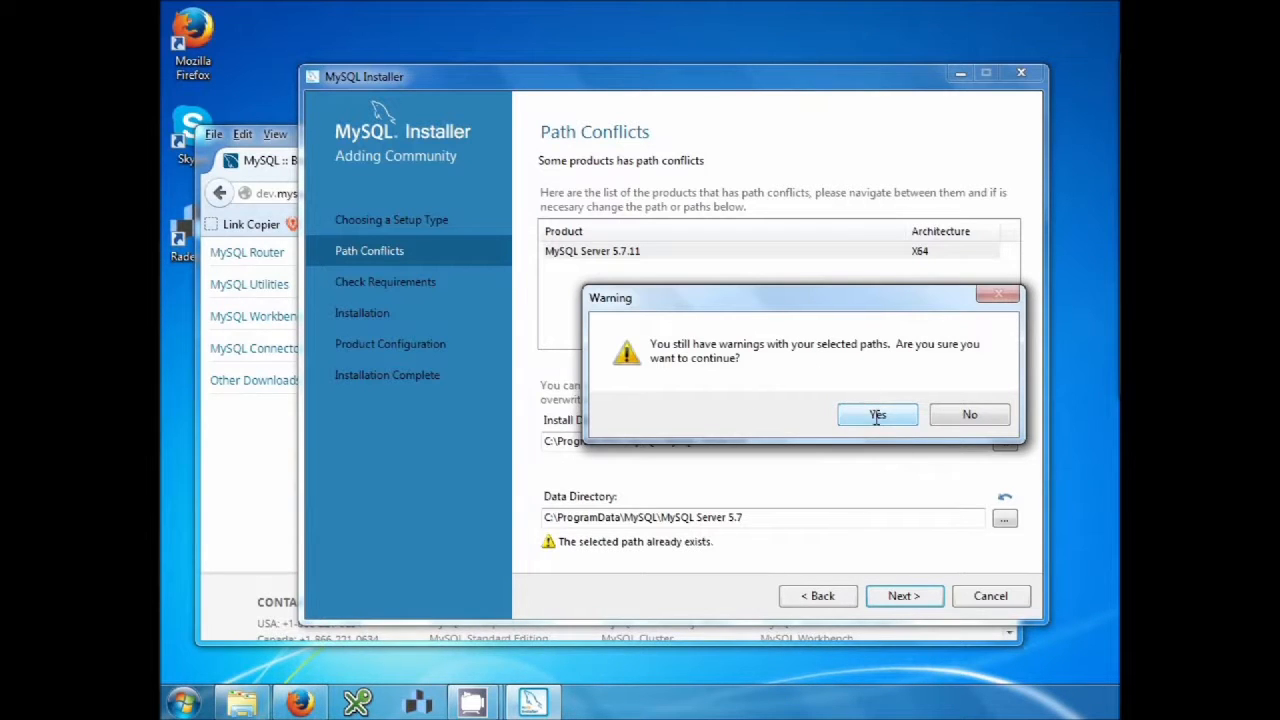
Step: Accept the path warning and skip products with unmet requirements
click(877, 414)
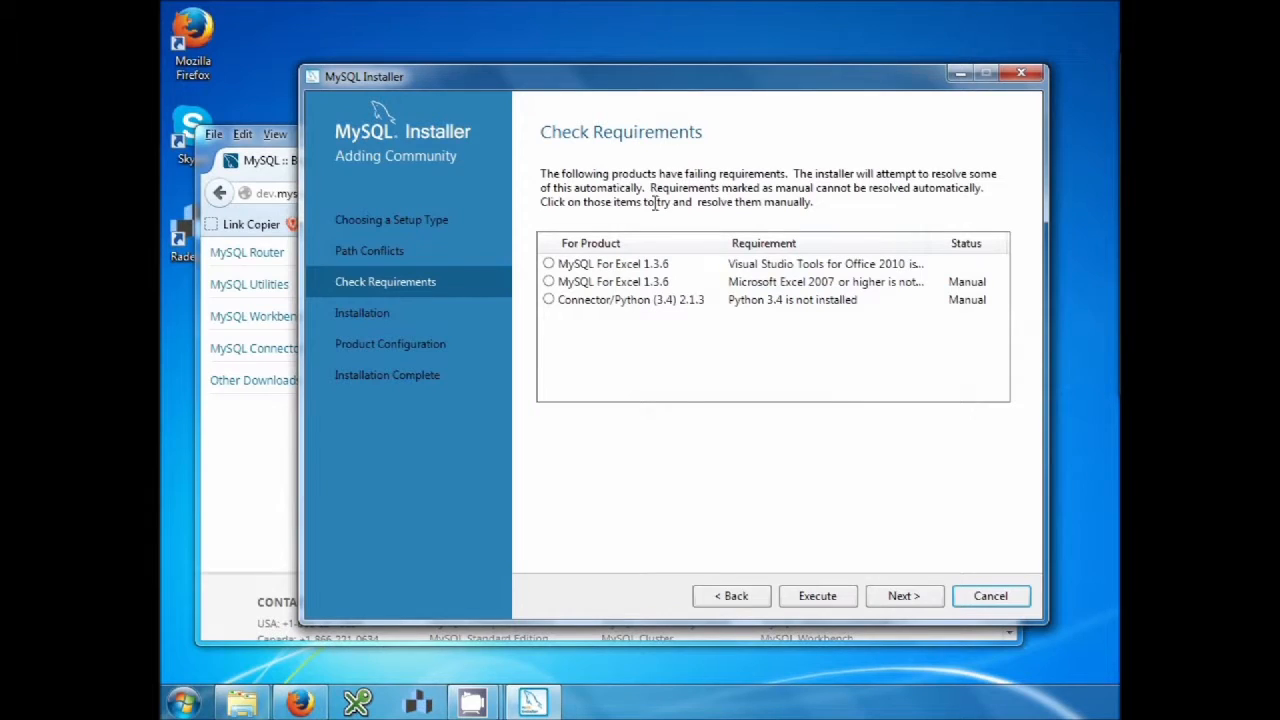
mouse_move(698, 282)
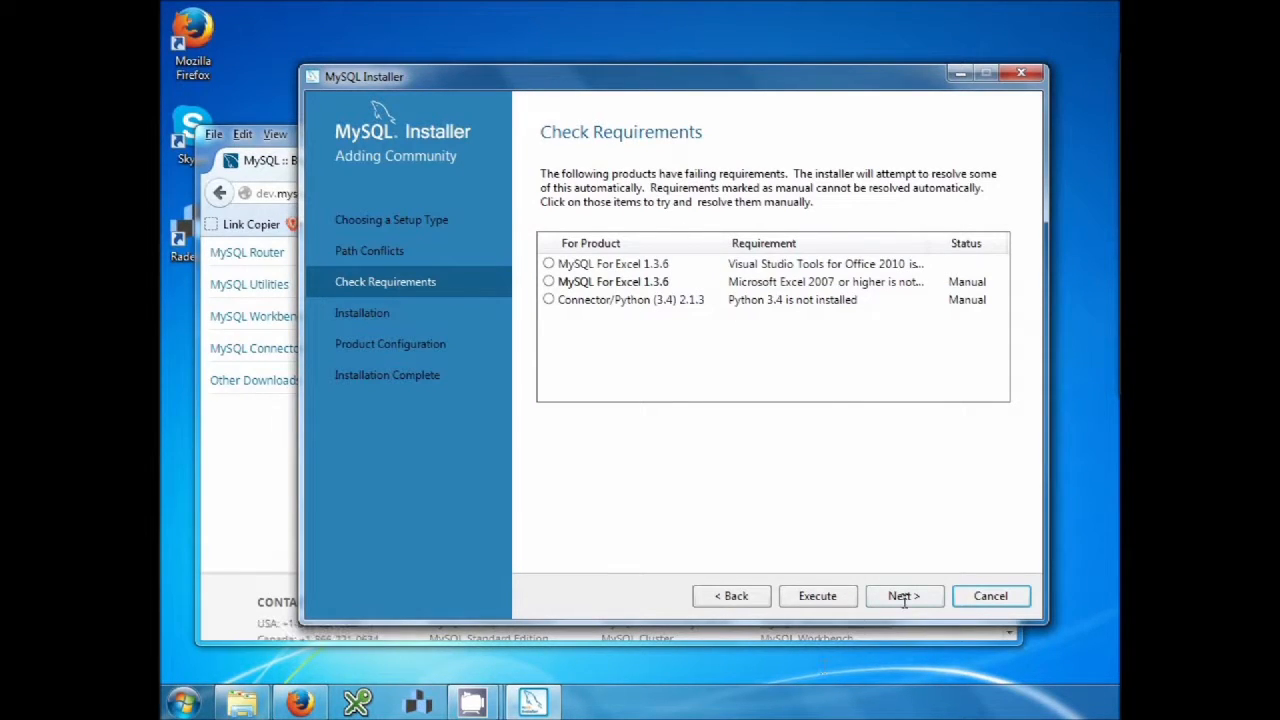
click(903, 595)
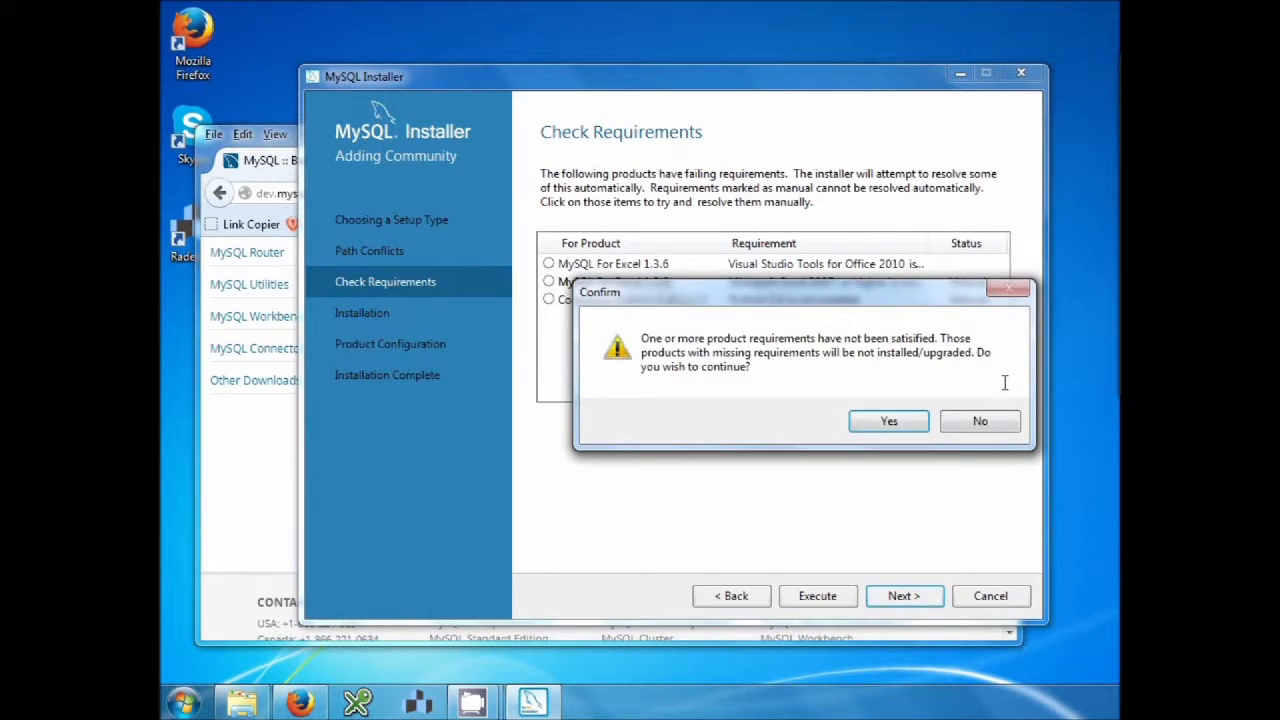
click(888, 420)
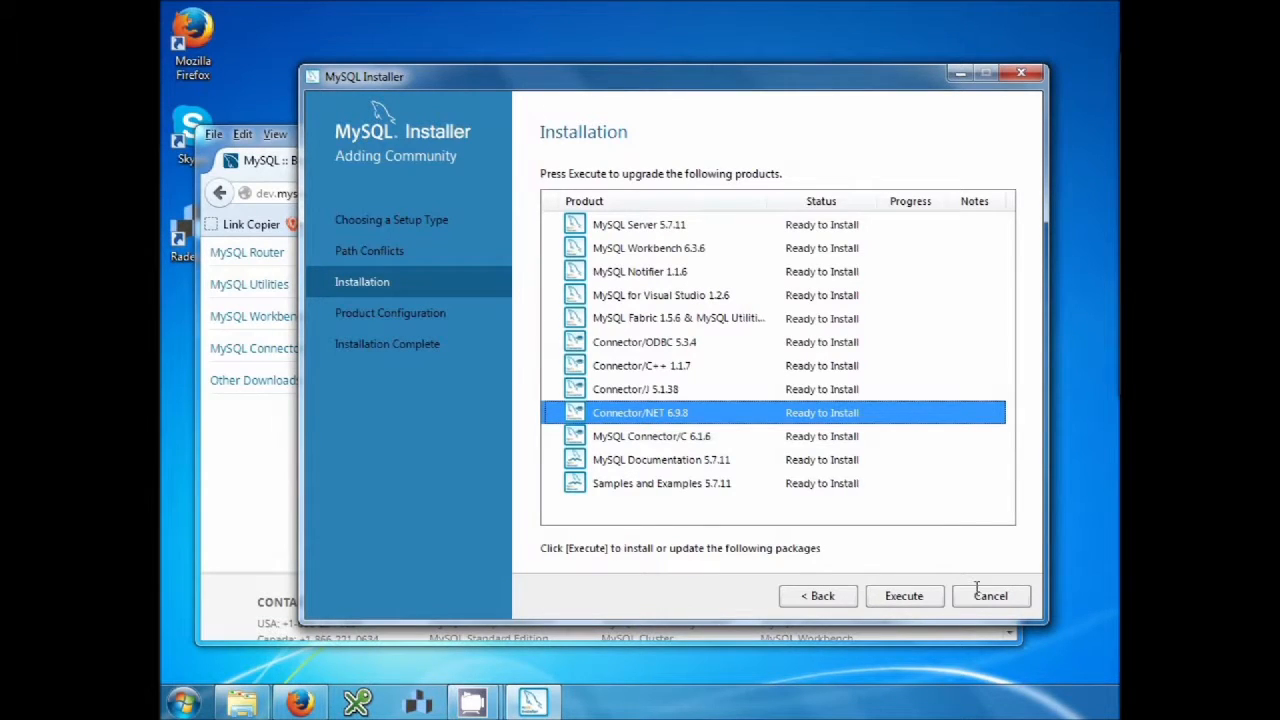
Step: Install all twelve products and continue to product configuration
click(903, 595)
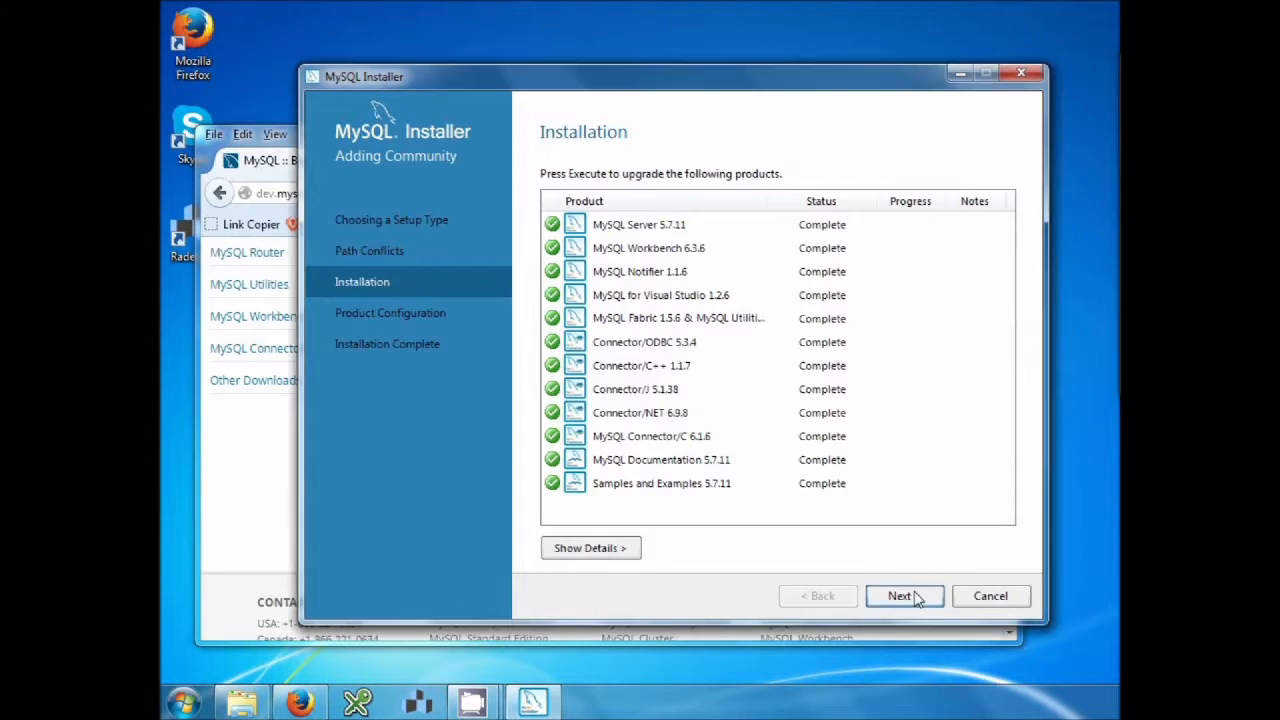
click(903, 595)
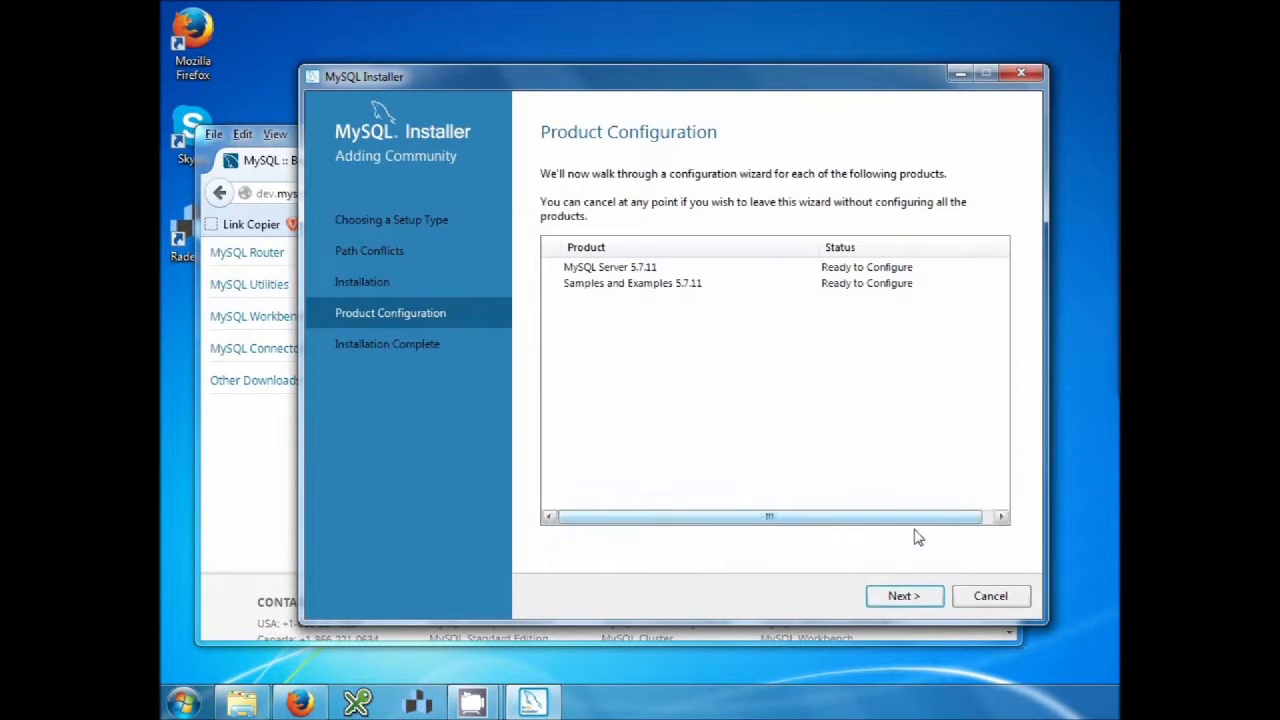
Step: Advance MySQL Server 5.7.11 configuration to the Accounts and Roles step
click(903, 595)
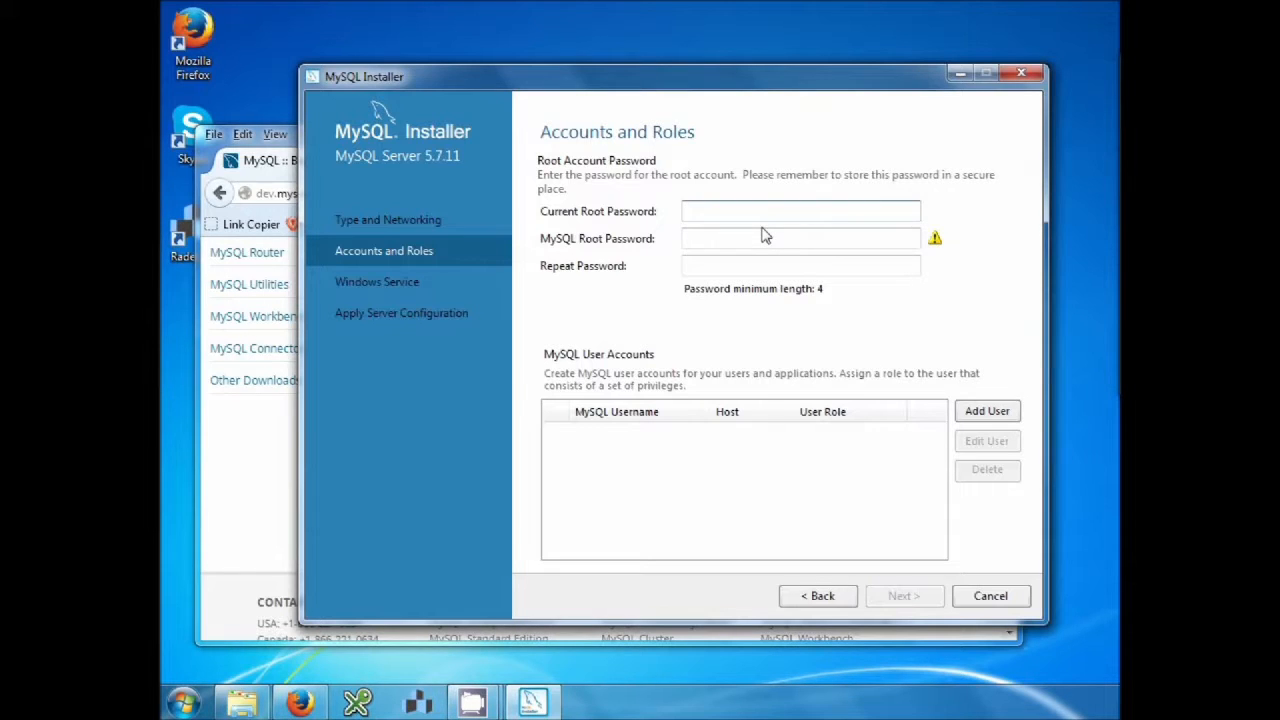
Step: Enter the root password in both password fields and continue to Windows Service
click(800, 210)
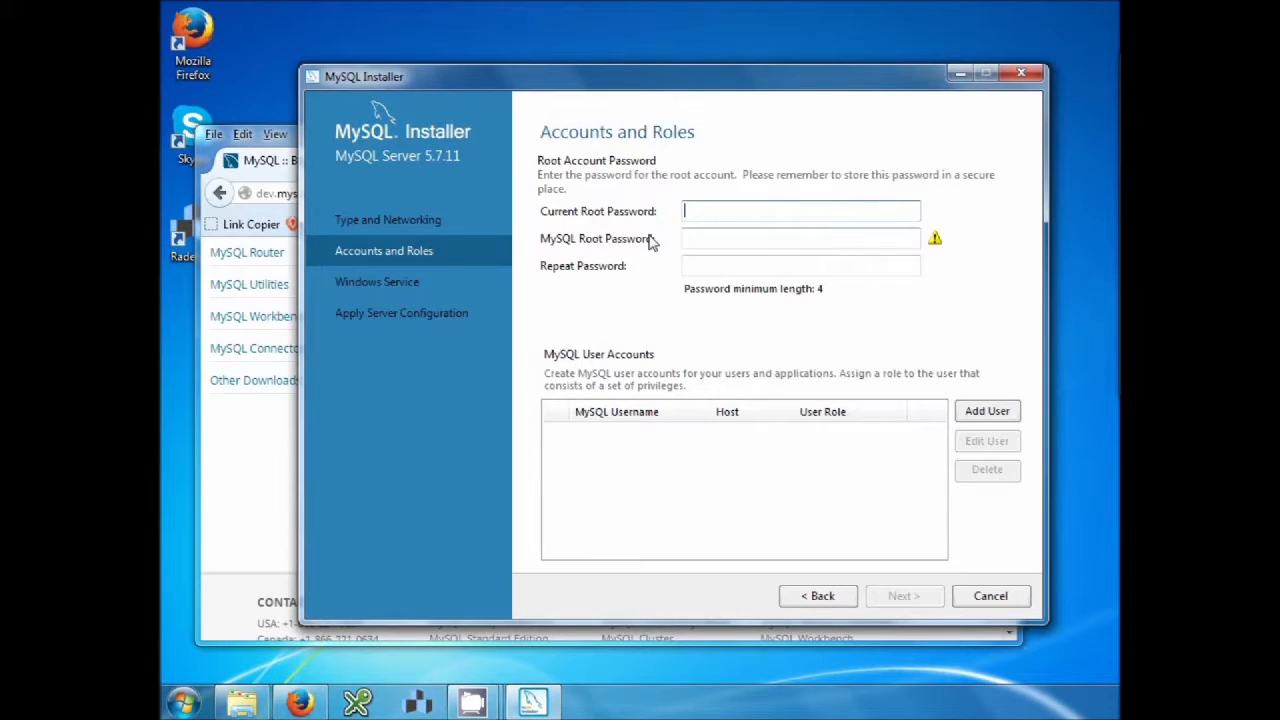
mouse_move(795, 247)
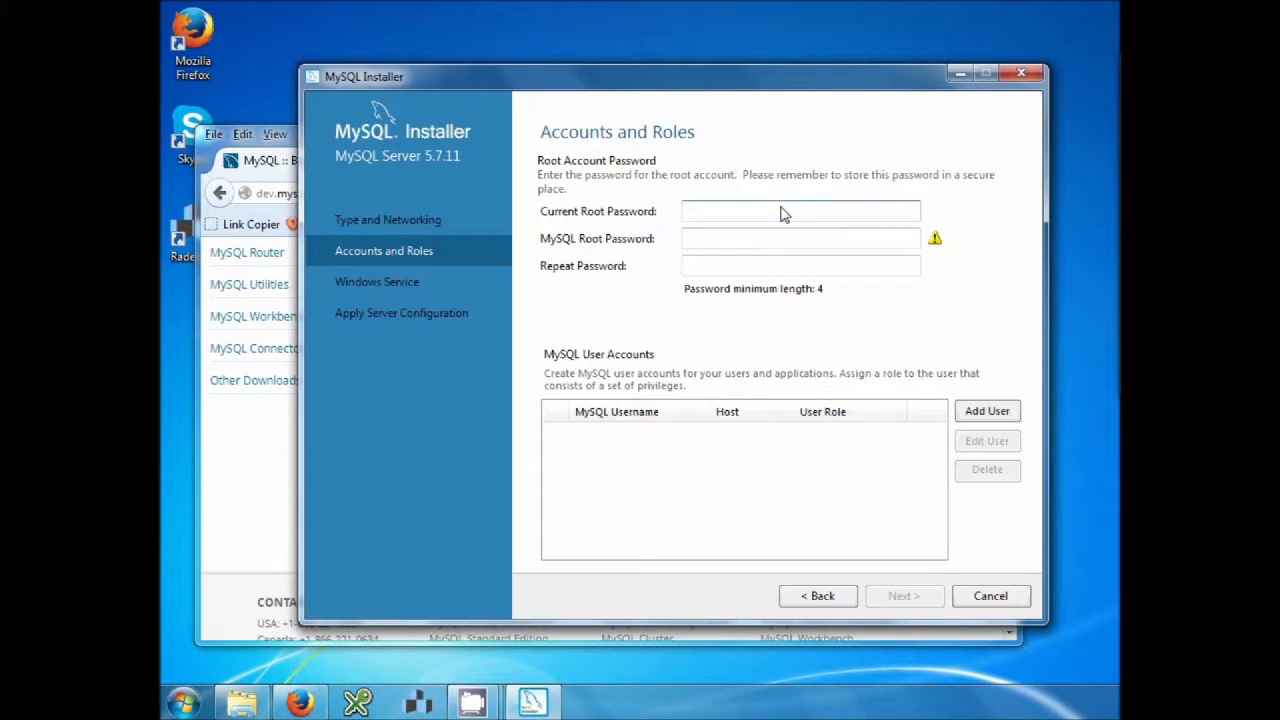
click(800, 211)
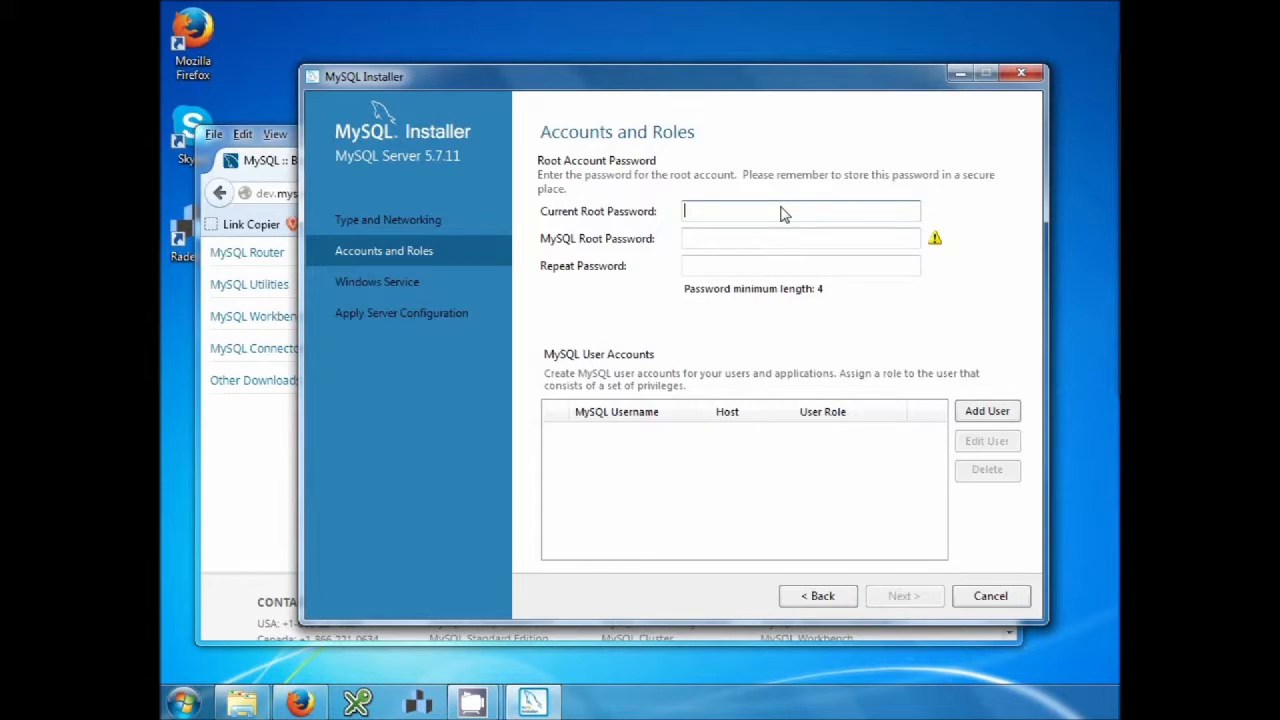
text(****)
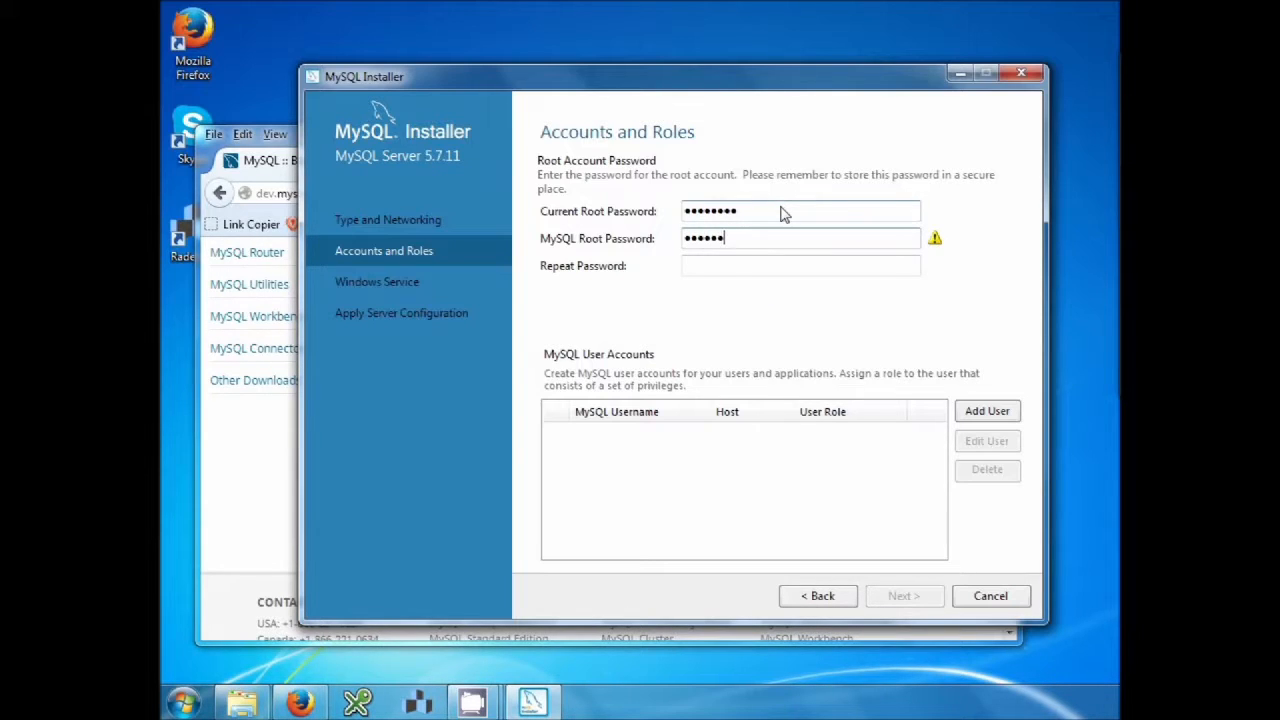
text(••)
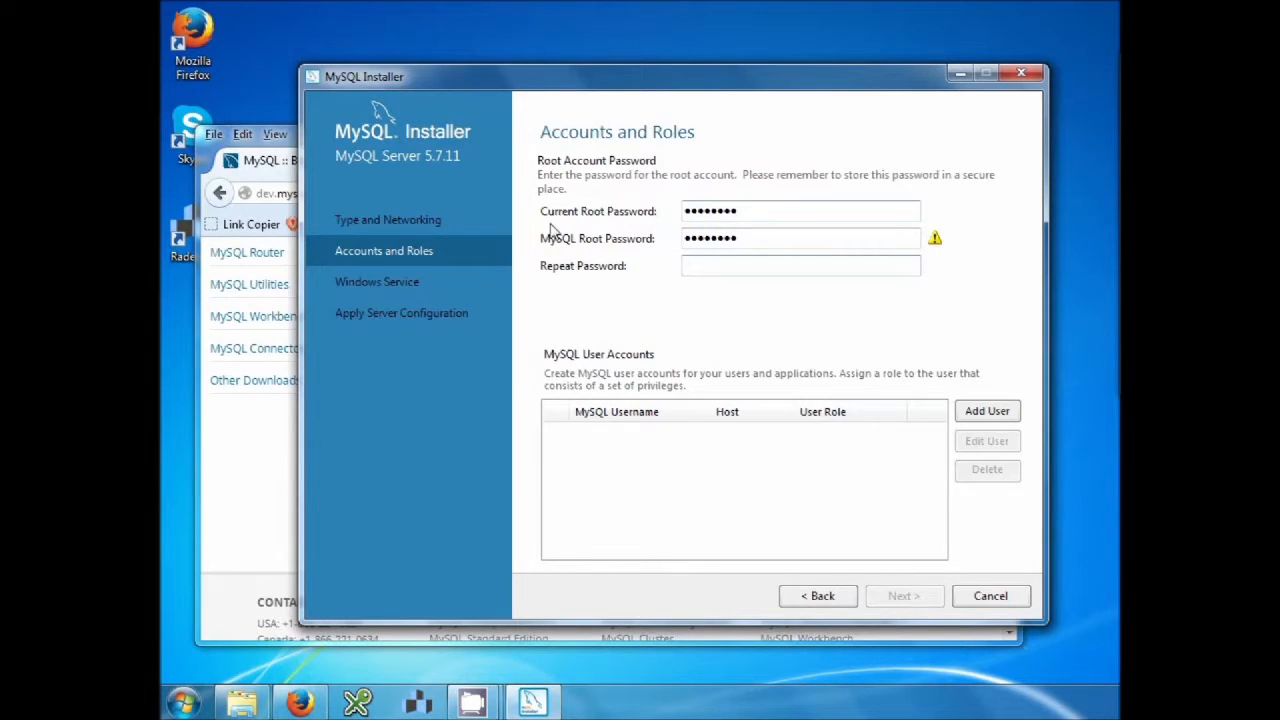
mouse_move(643, 232)
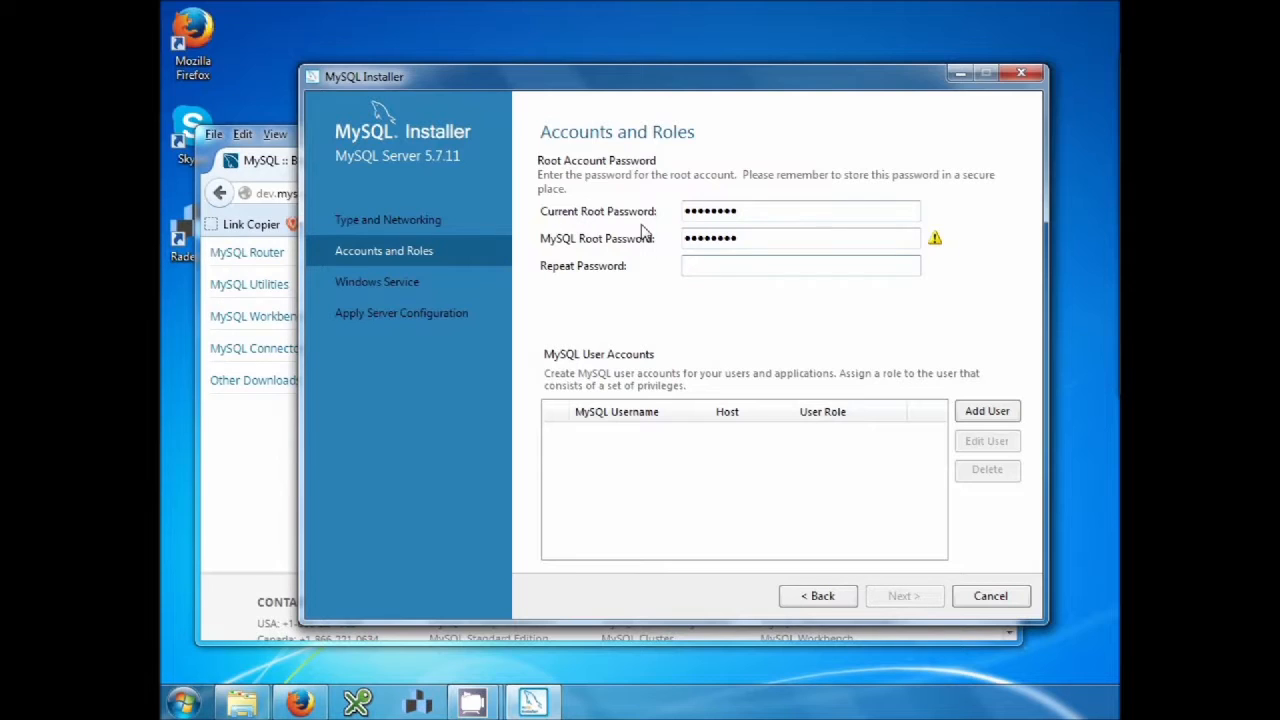
click(800, 265)
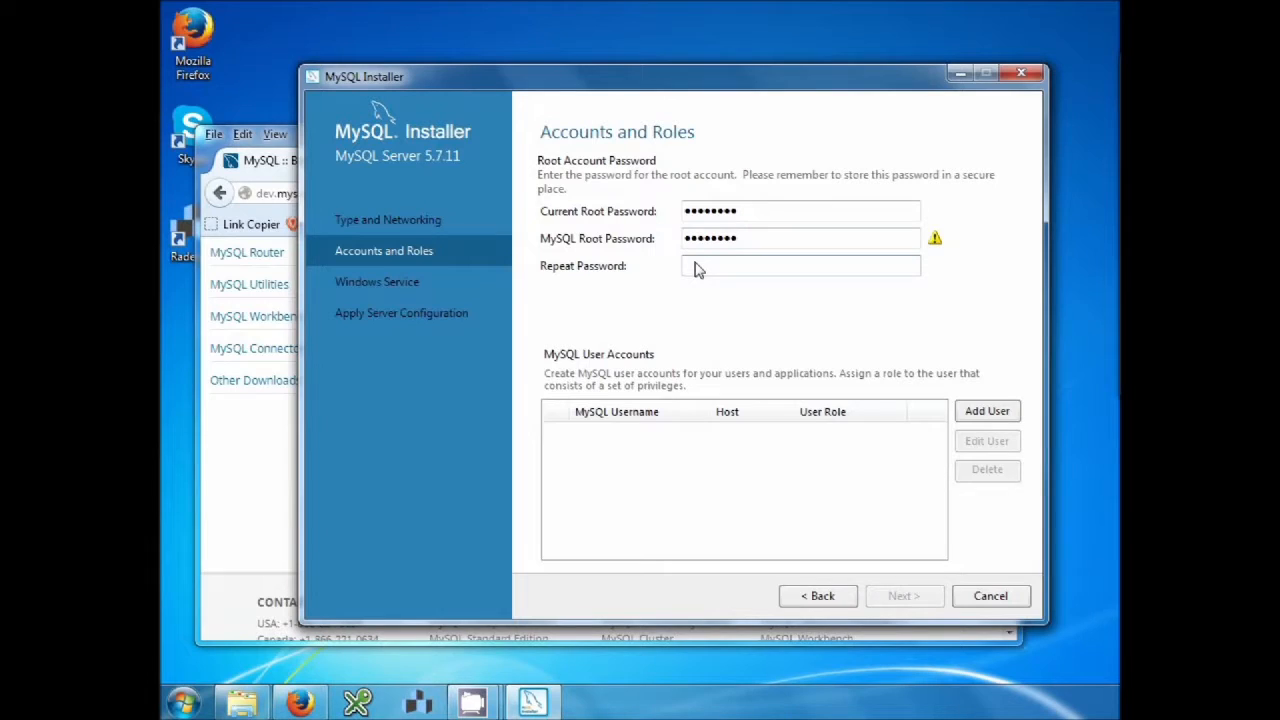
text(•••)
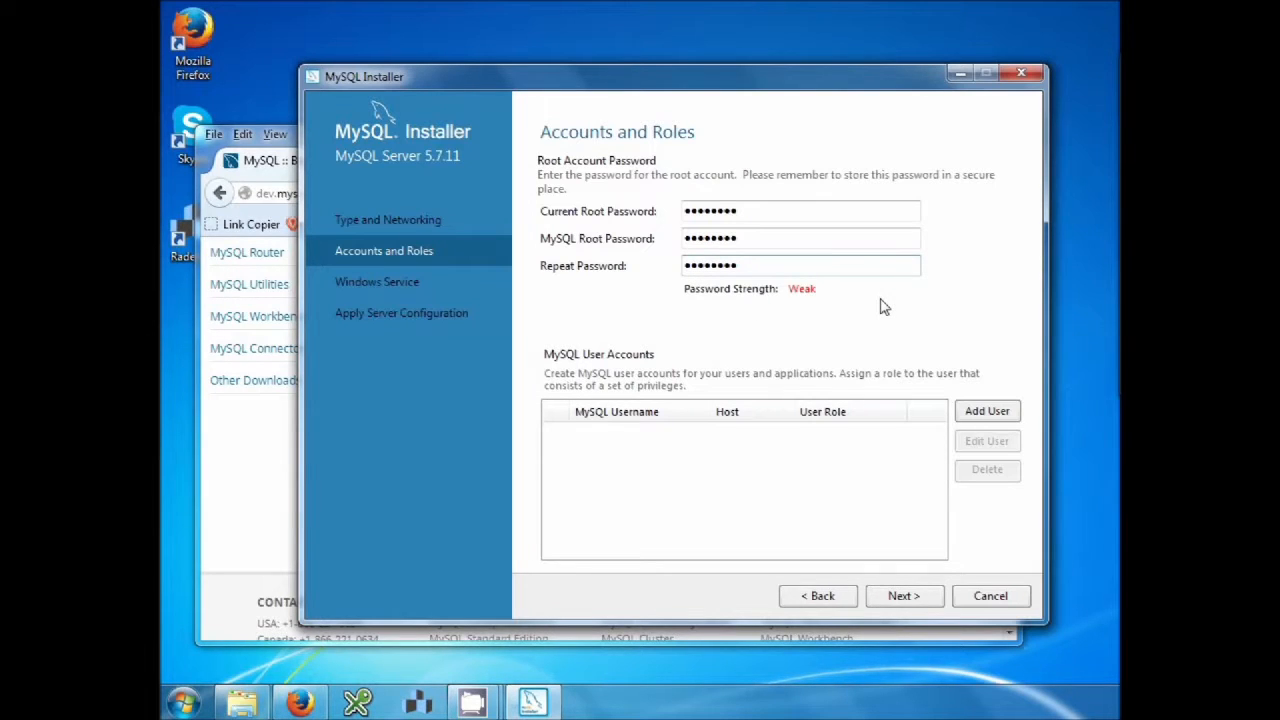
mouse_move(810, 298)
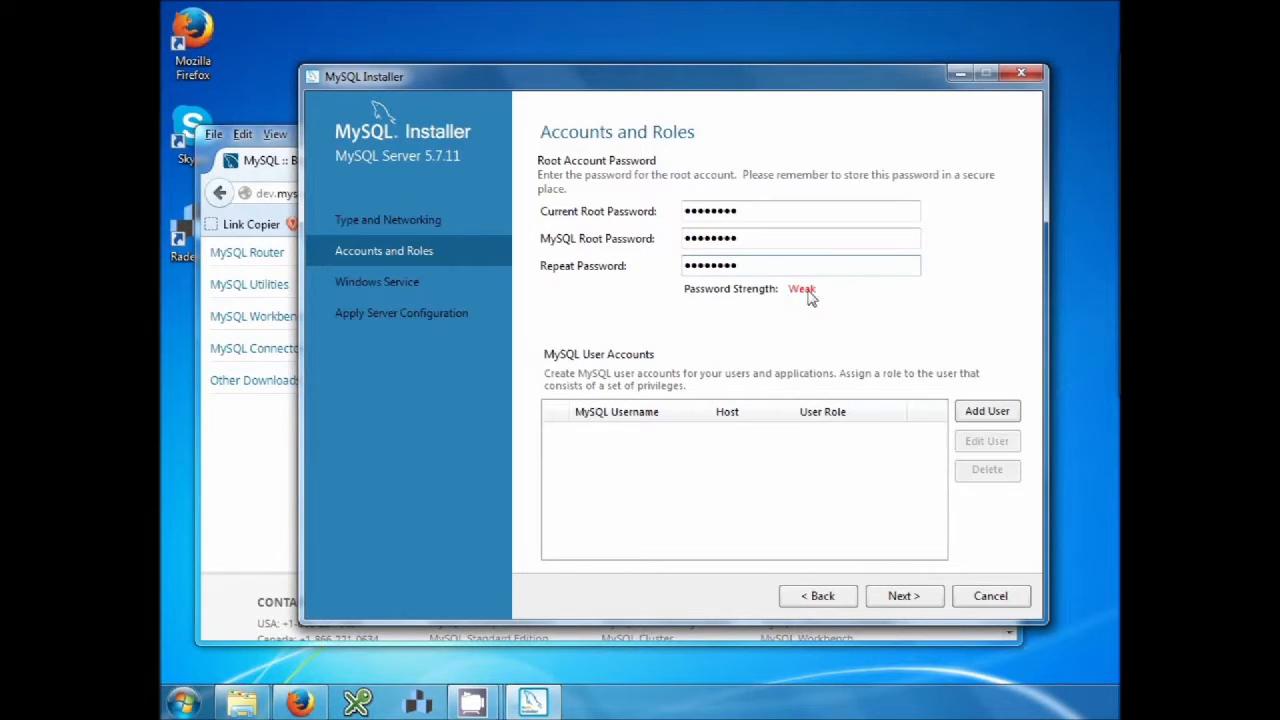
mouse_move(778, 322)
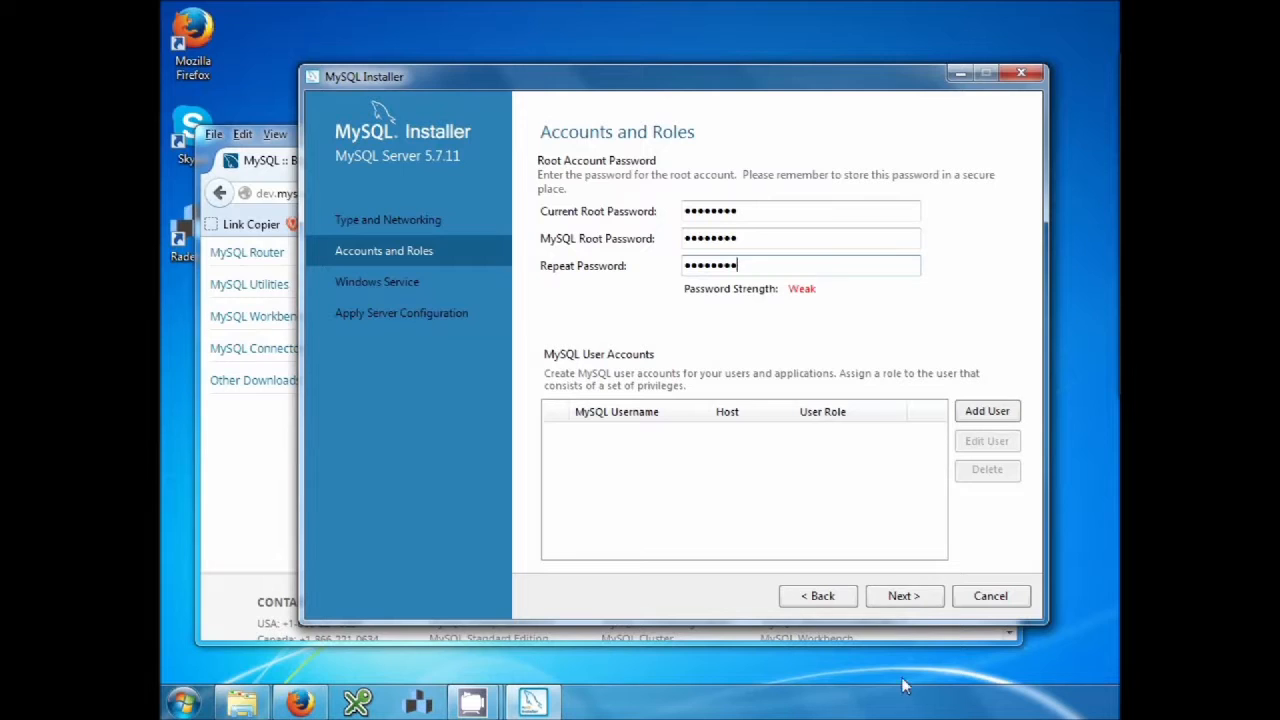
click(903, 595)
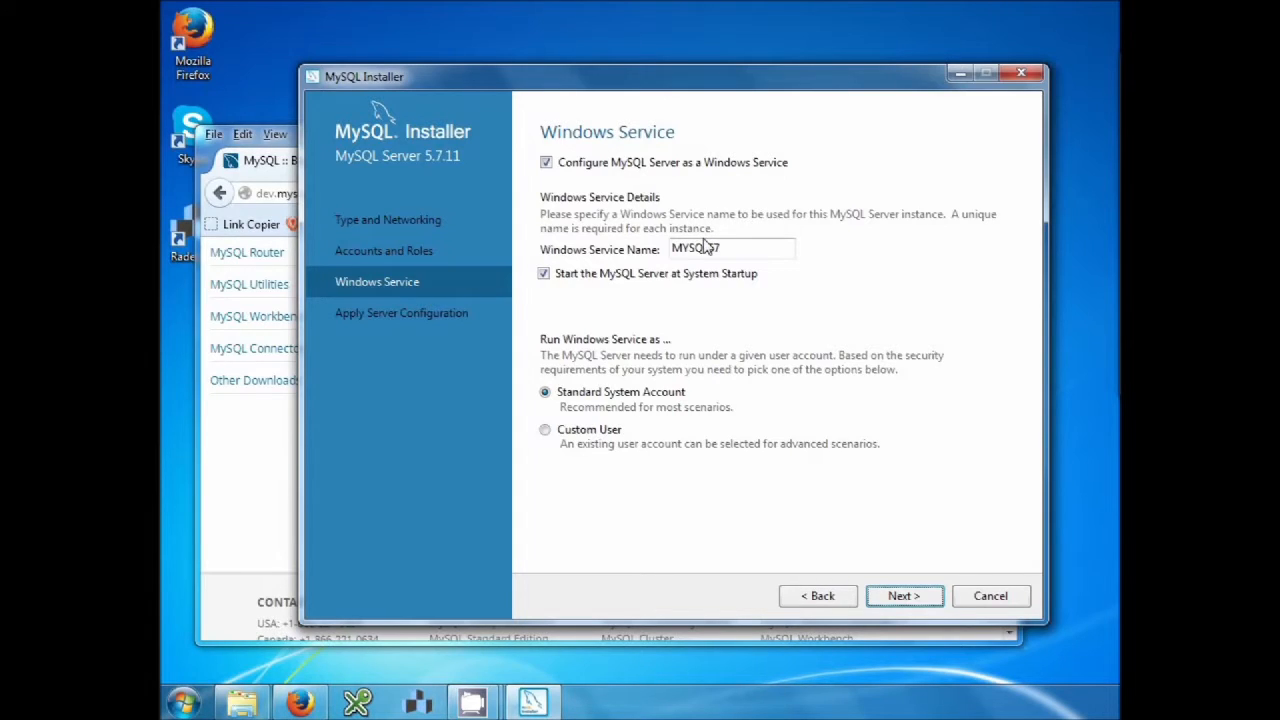
mouse_move(883, 610)
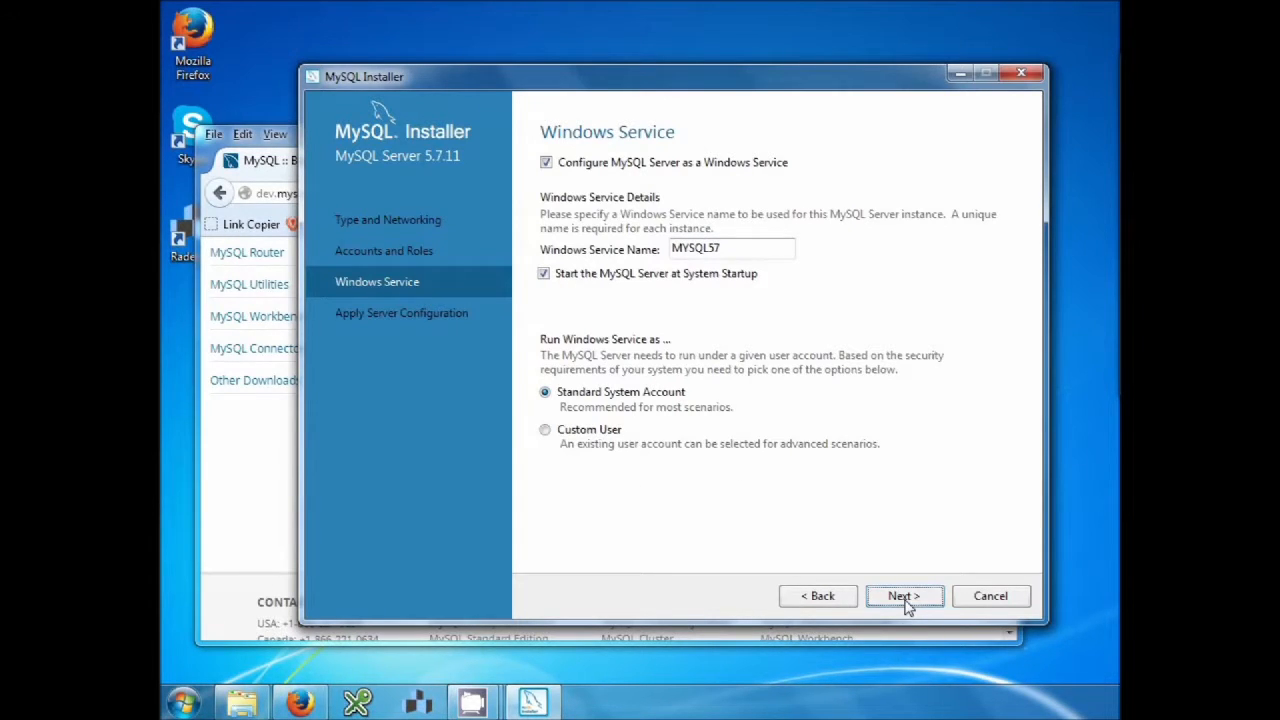
Step: Keep service name MYSQL57 with the Standard System Account and continue
click(902, 595)
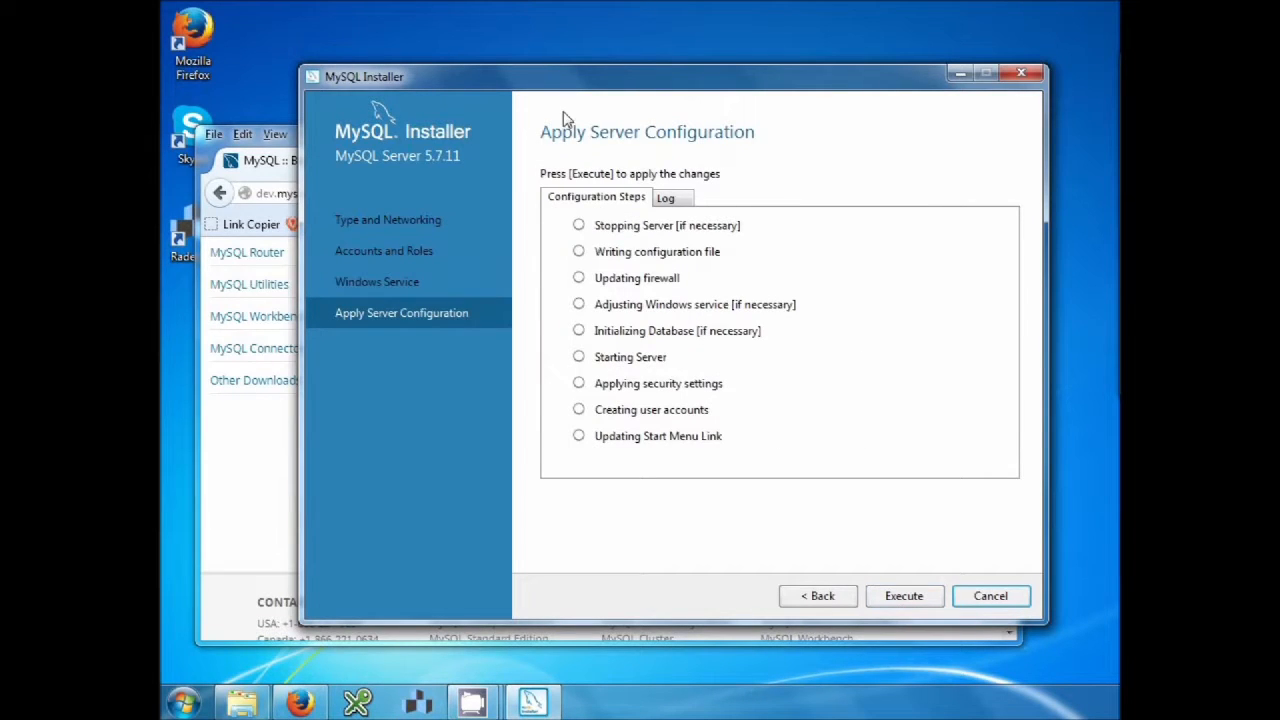
mouse_move(675, 160)
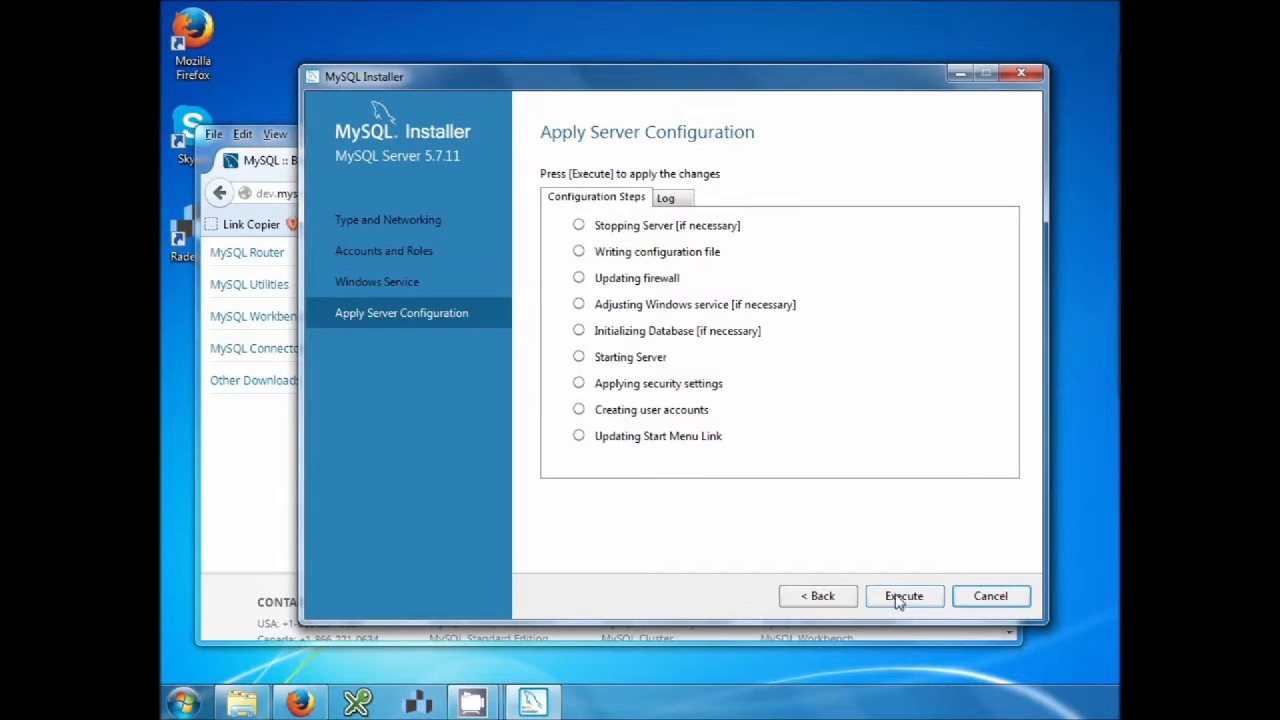
Step: Apply the MySQL Server 5.7.11 configuration, then finish once every step succeeds
click(903, 595)
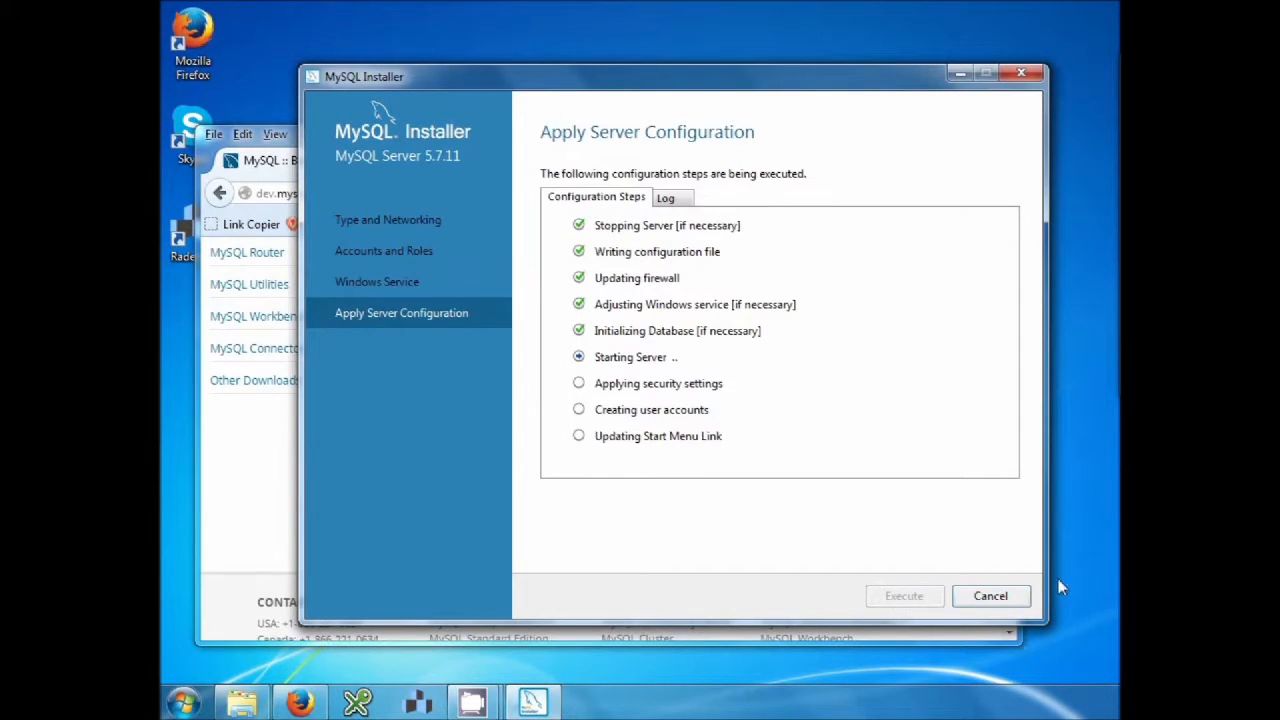
mouse_move(1057, 668)
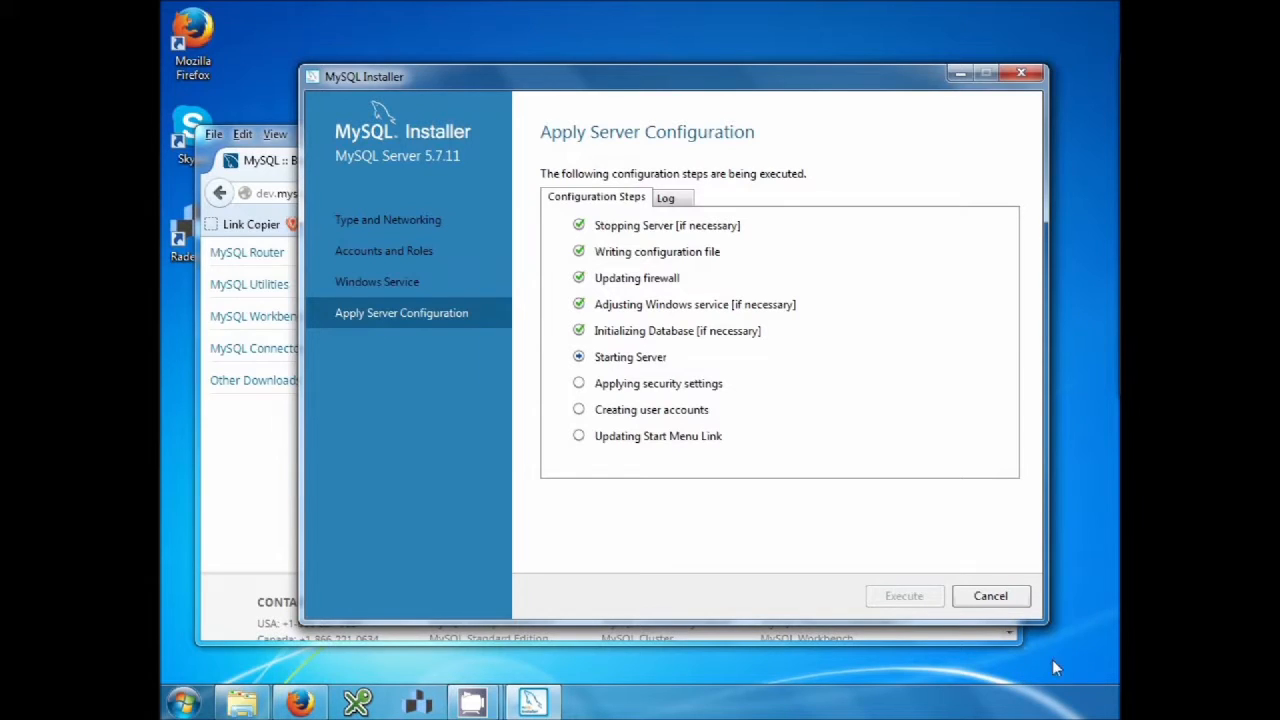
mouse_move(1090, 676)
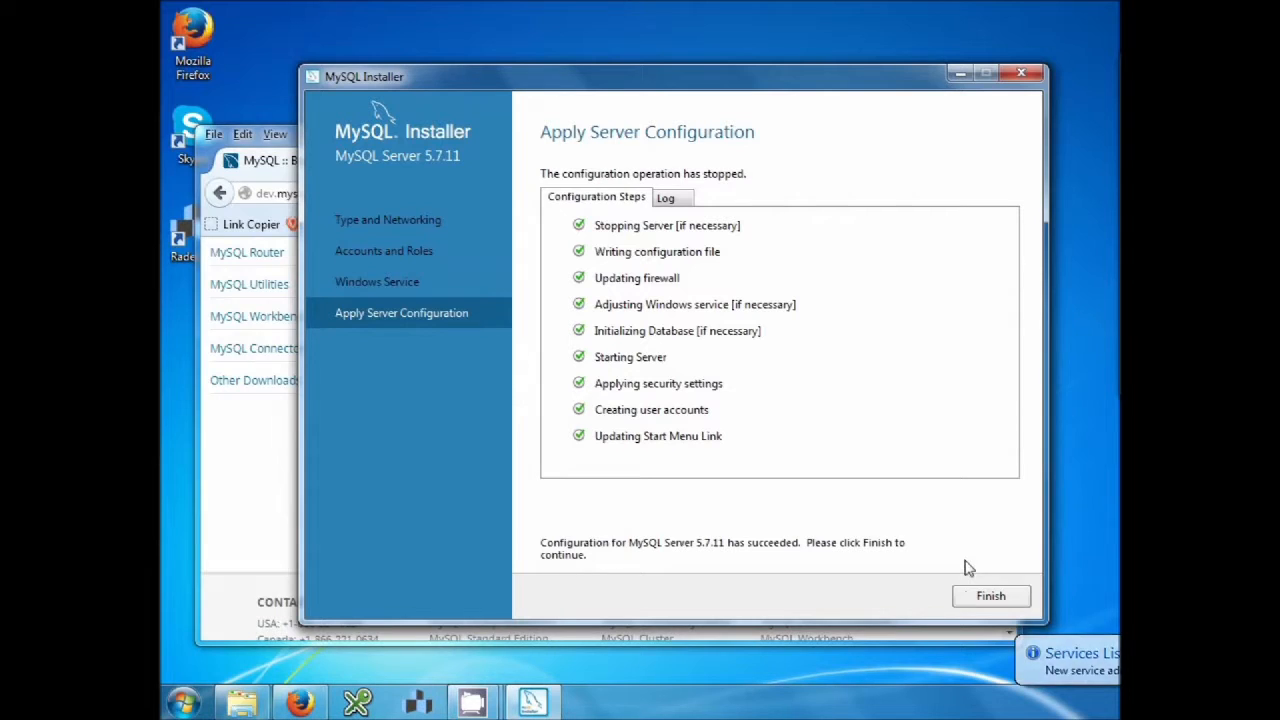
mouse_move(963, 560)
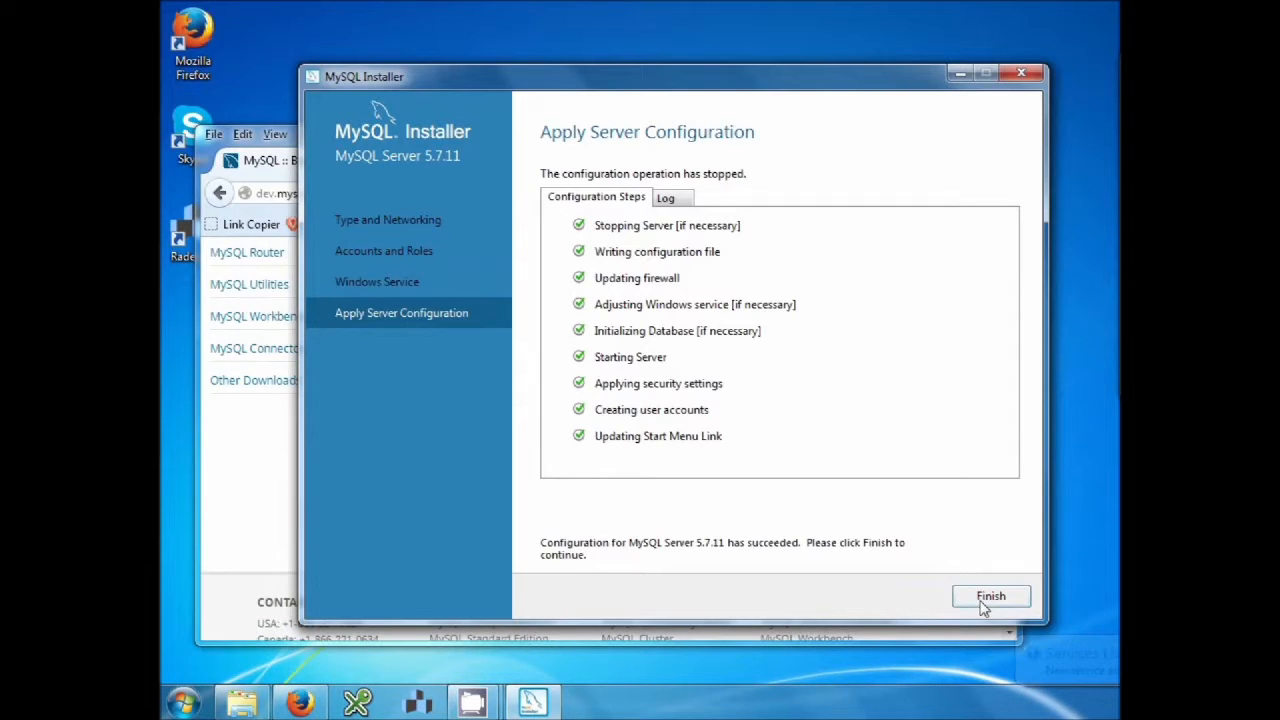
click(990, 595)
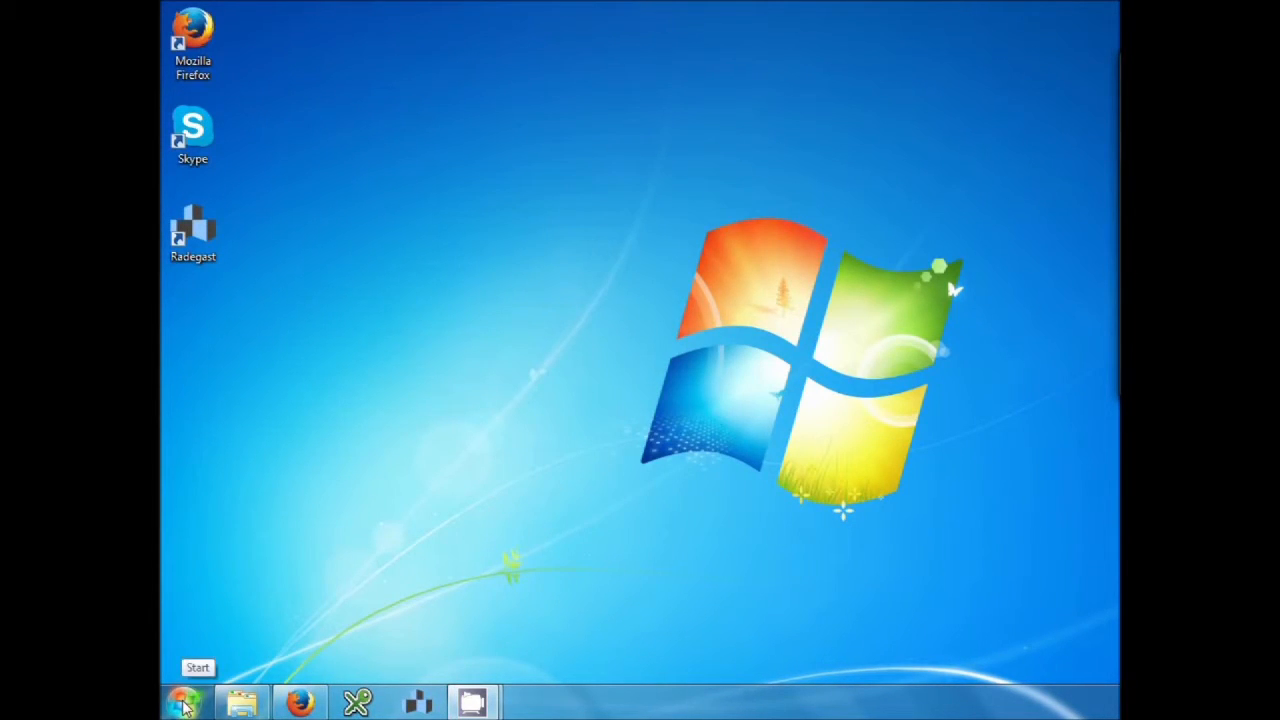
Step: Launch MySQL 5.7 Command Line Client from the Start menu's MySQL Server 5.7 group
click(183, 702)
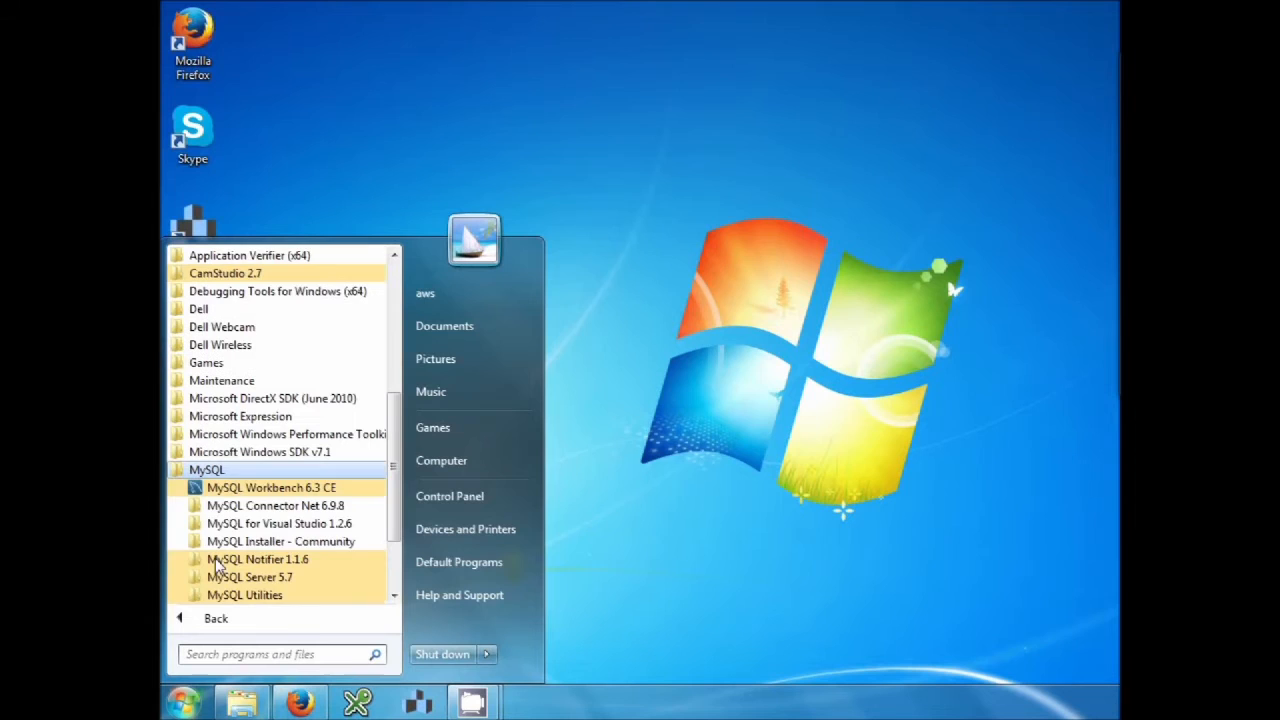
scroll(down, 3)
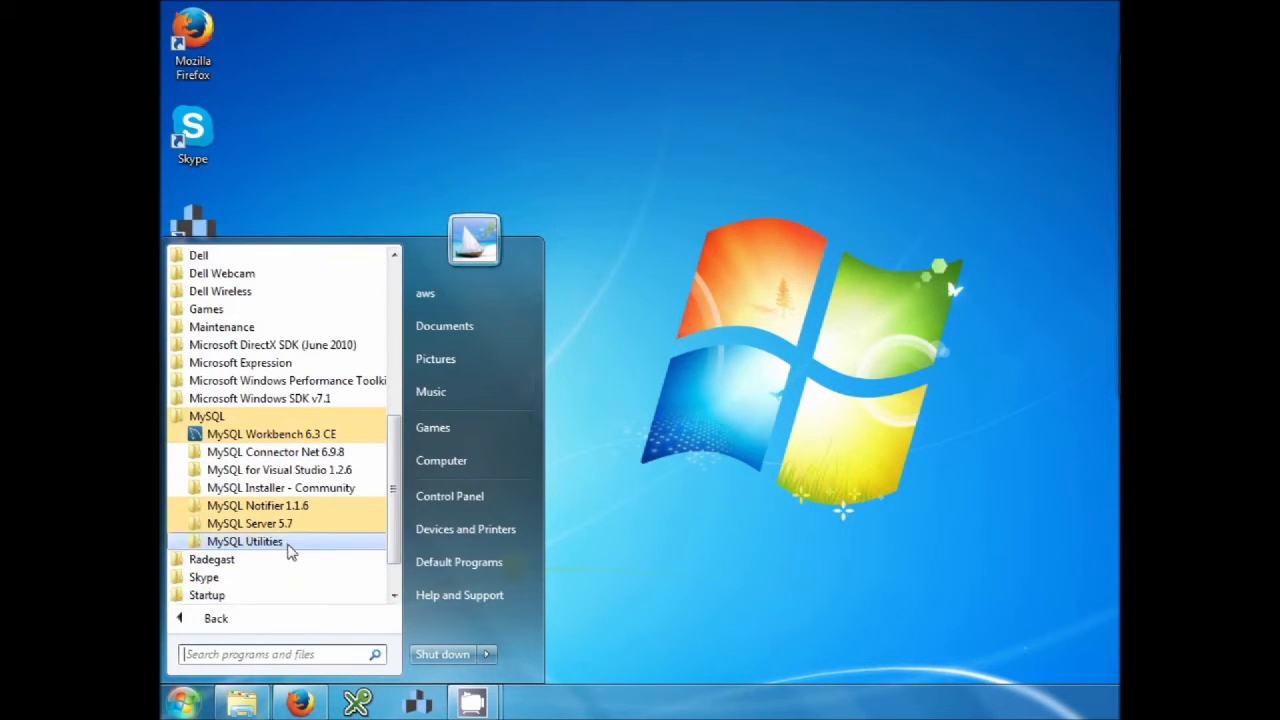
click(249, 523)
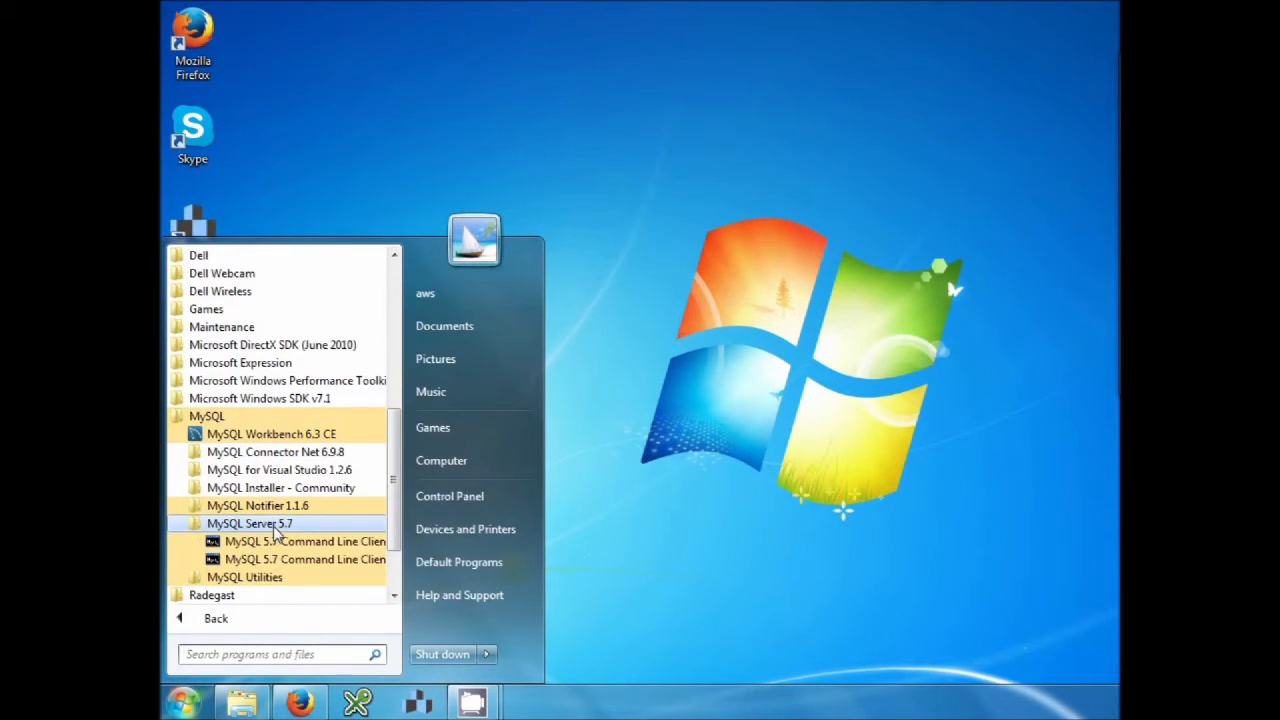
mouse_move(290, 559)
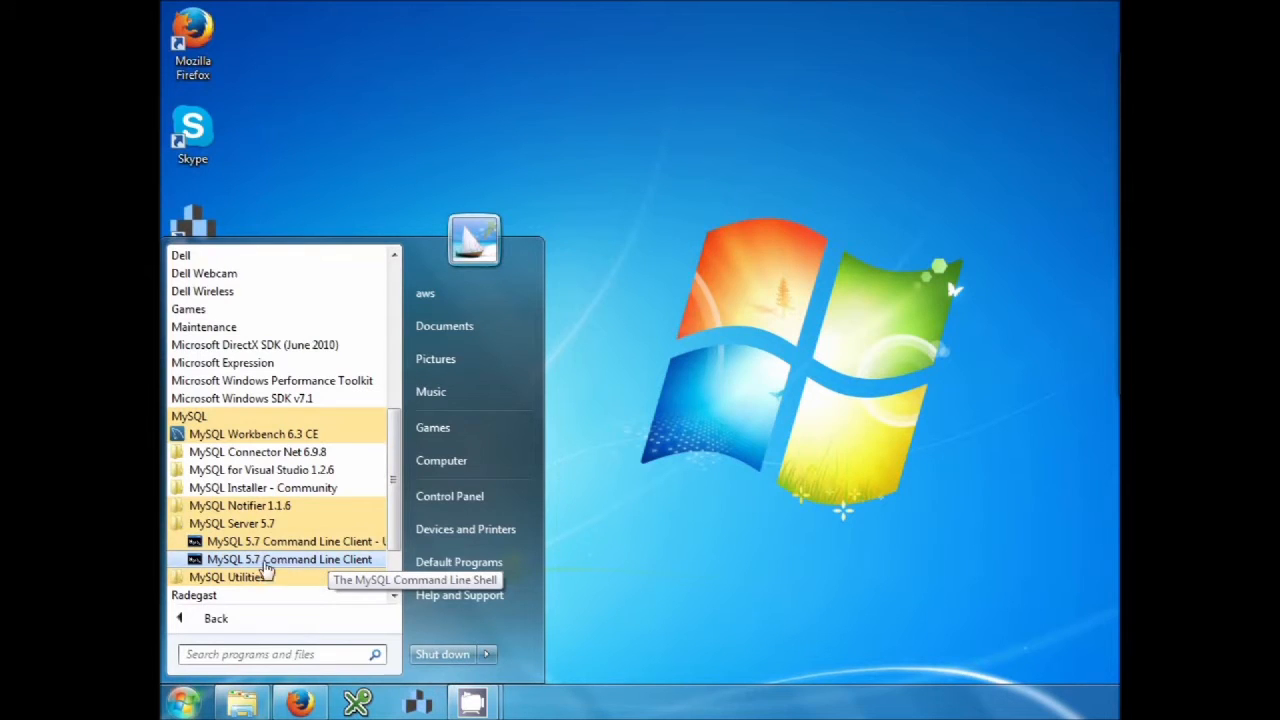
click(290, 559)
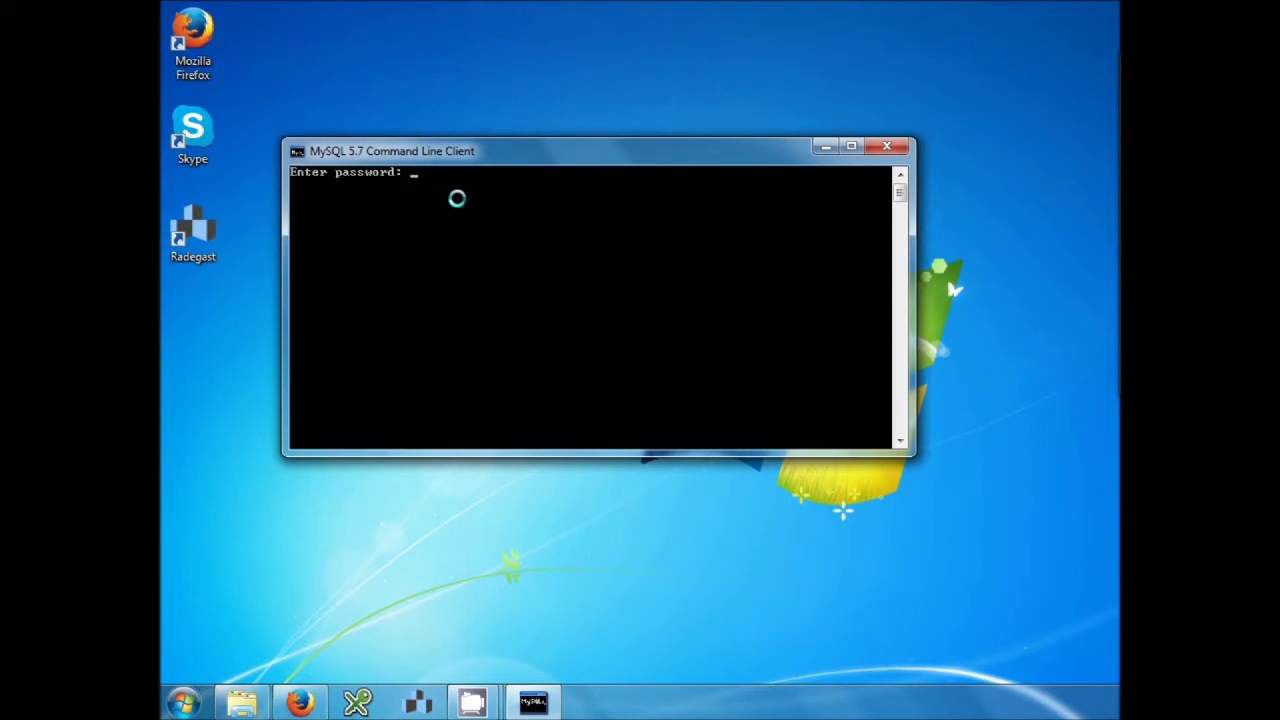
Step: Log in as root with the password on server 5.7.11, then quit the client
text(****)
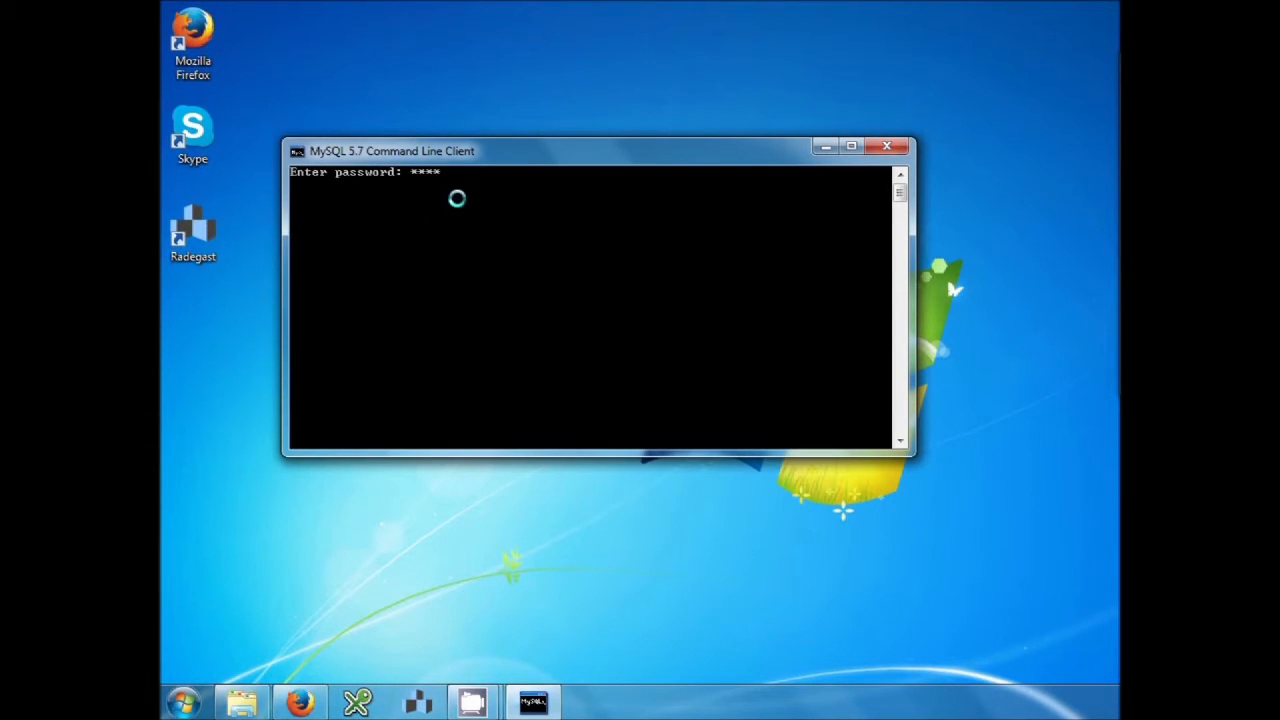
text(***)
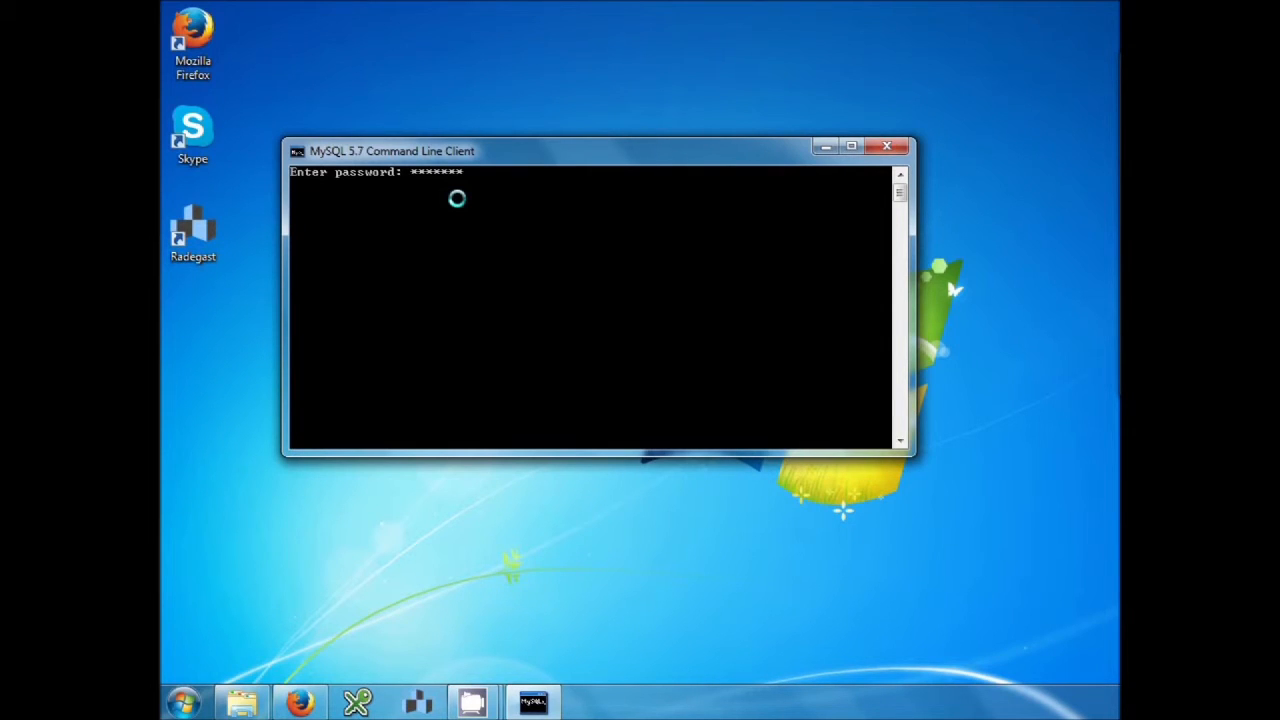
key(Enter)
text(q        u)
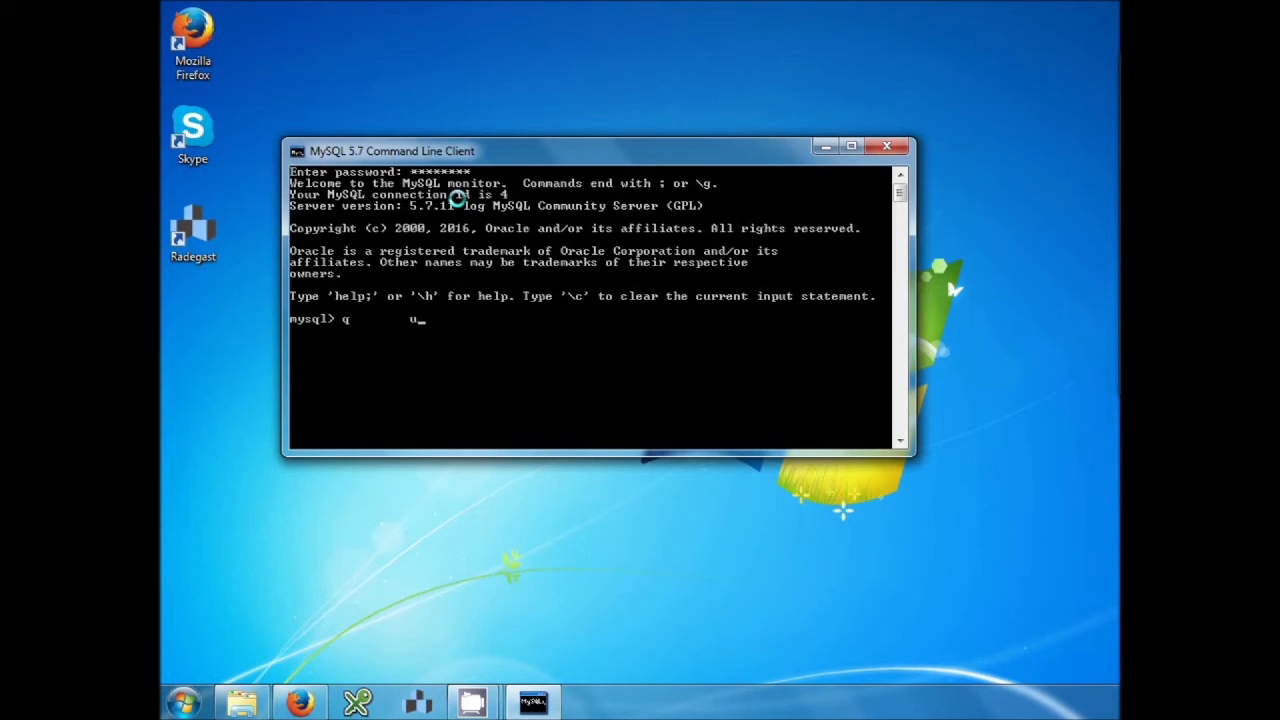
key(backspace)
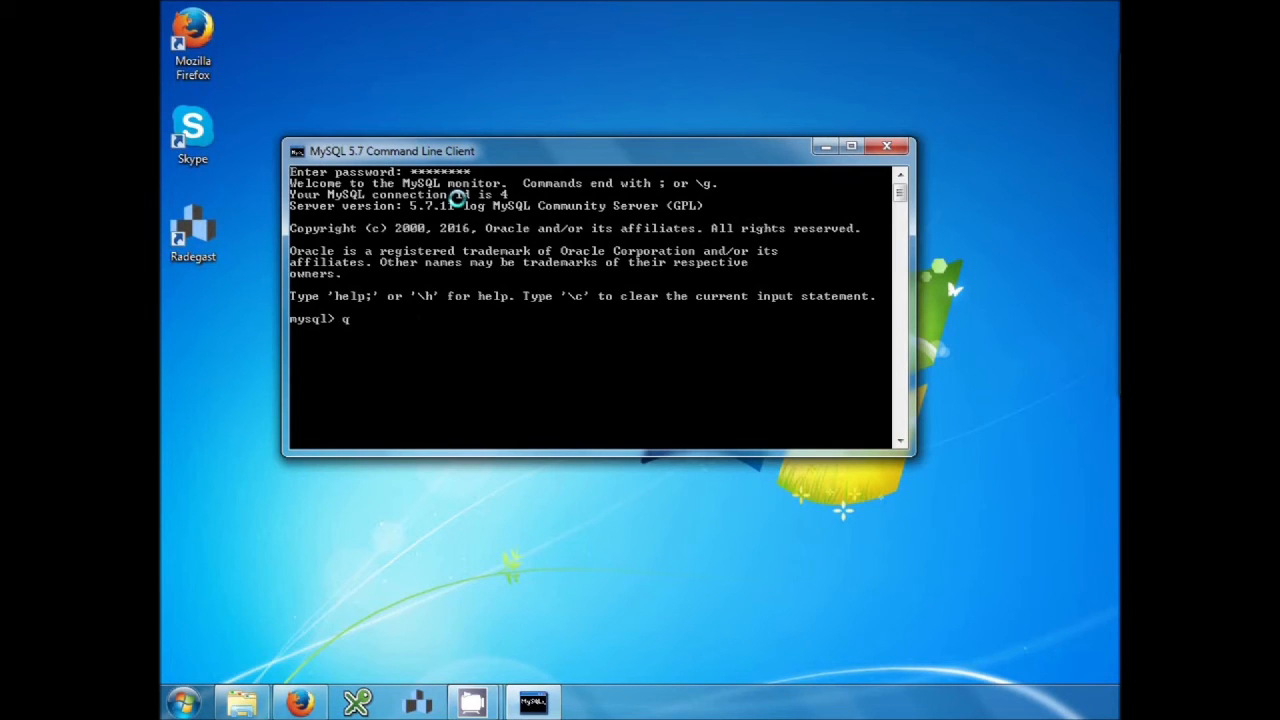
text(uit)
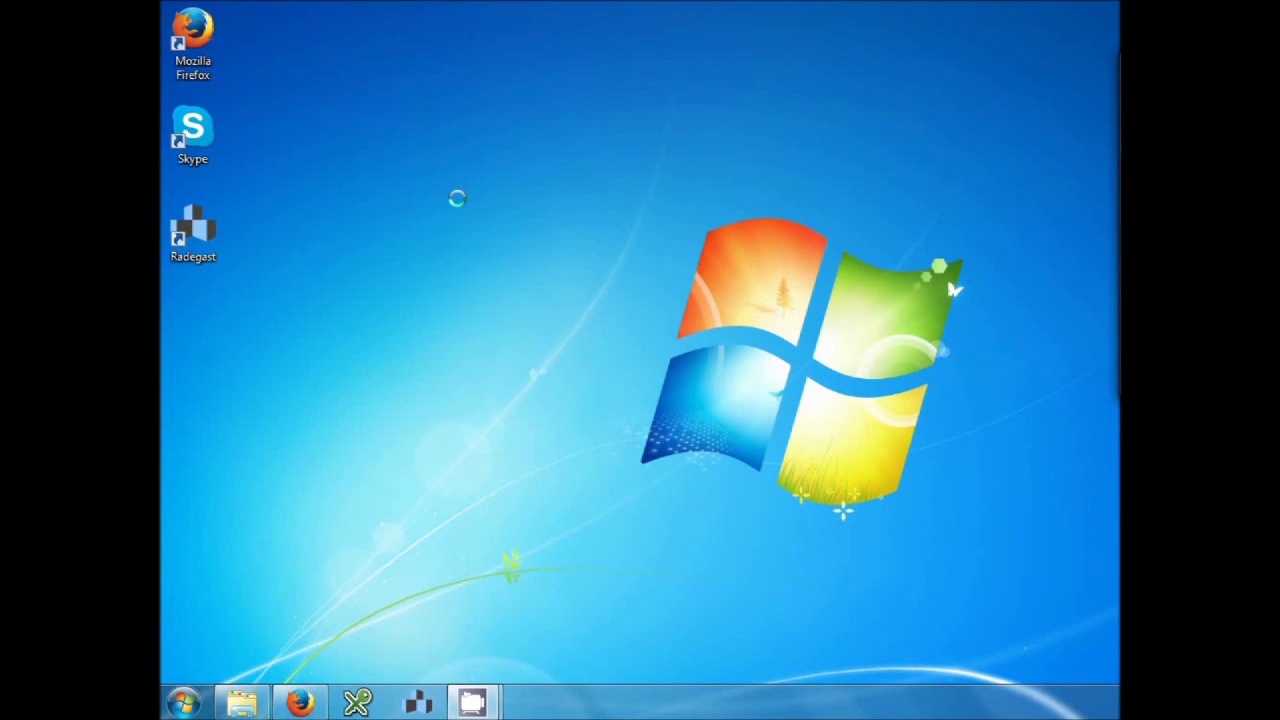
mouse_move(567, 145)
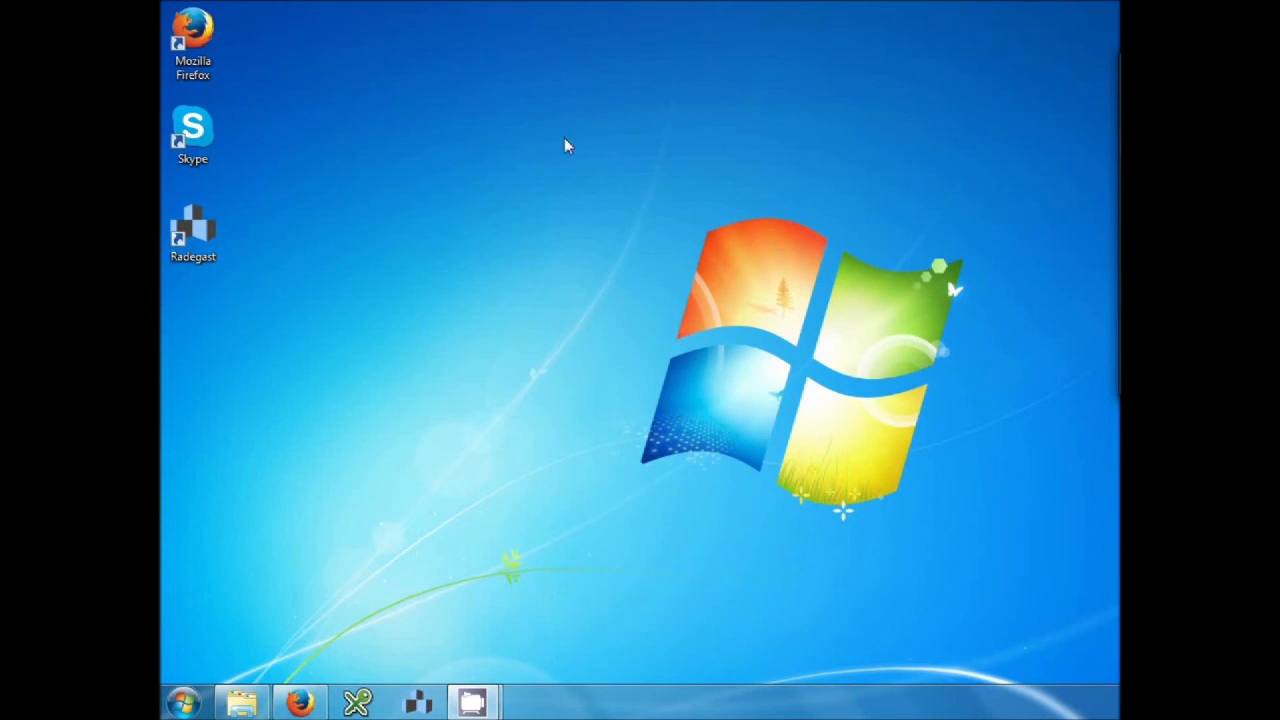